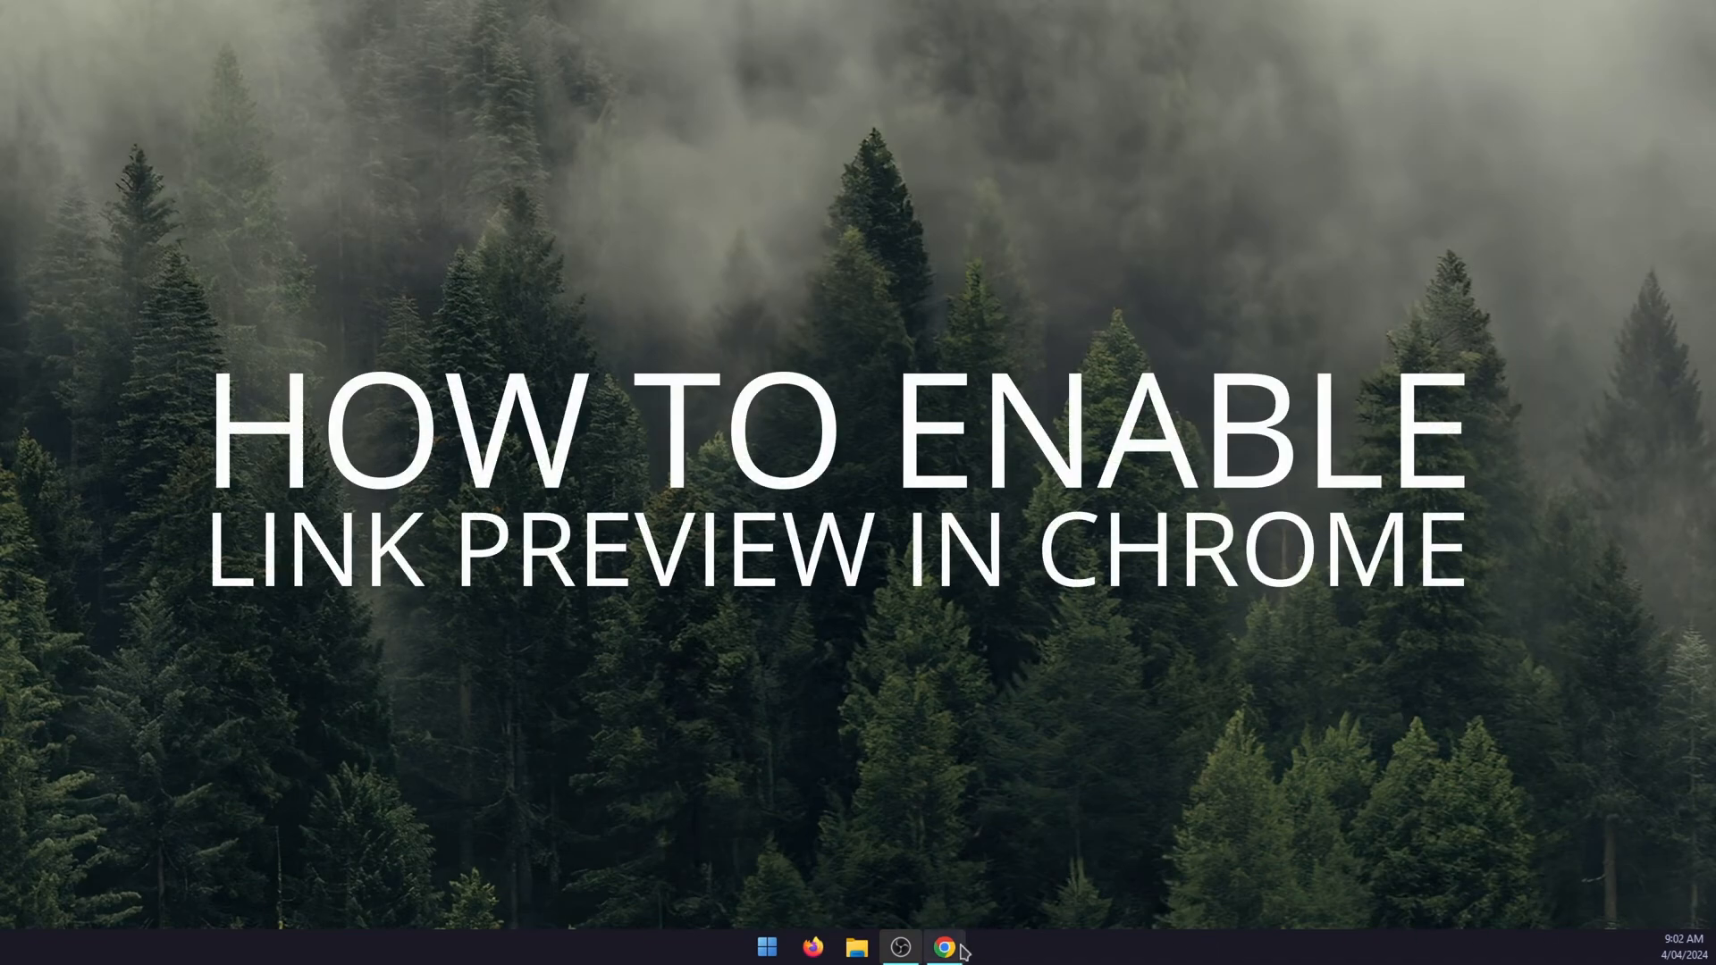
# Open Chrome on the Final Fantasy VII Remake ultrawide article and scroll to the Flawless Widescreen link.
pyautogui.click(943, 947)
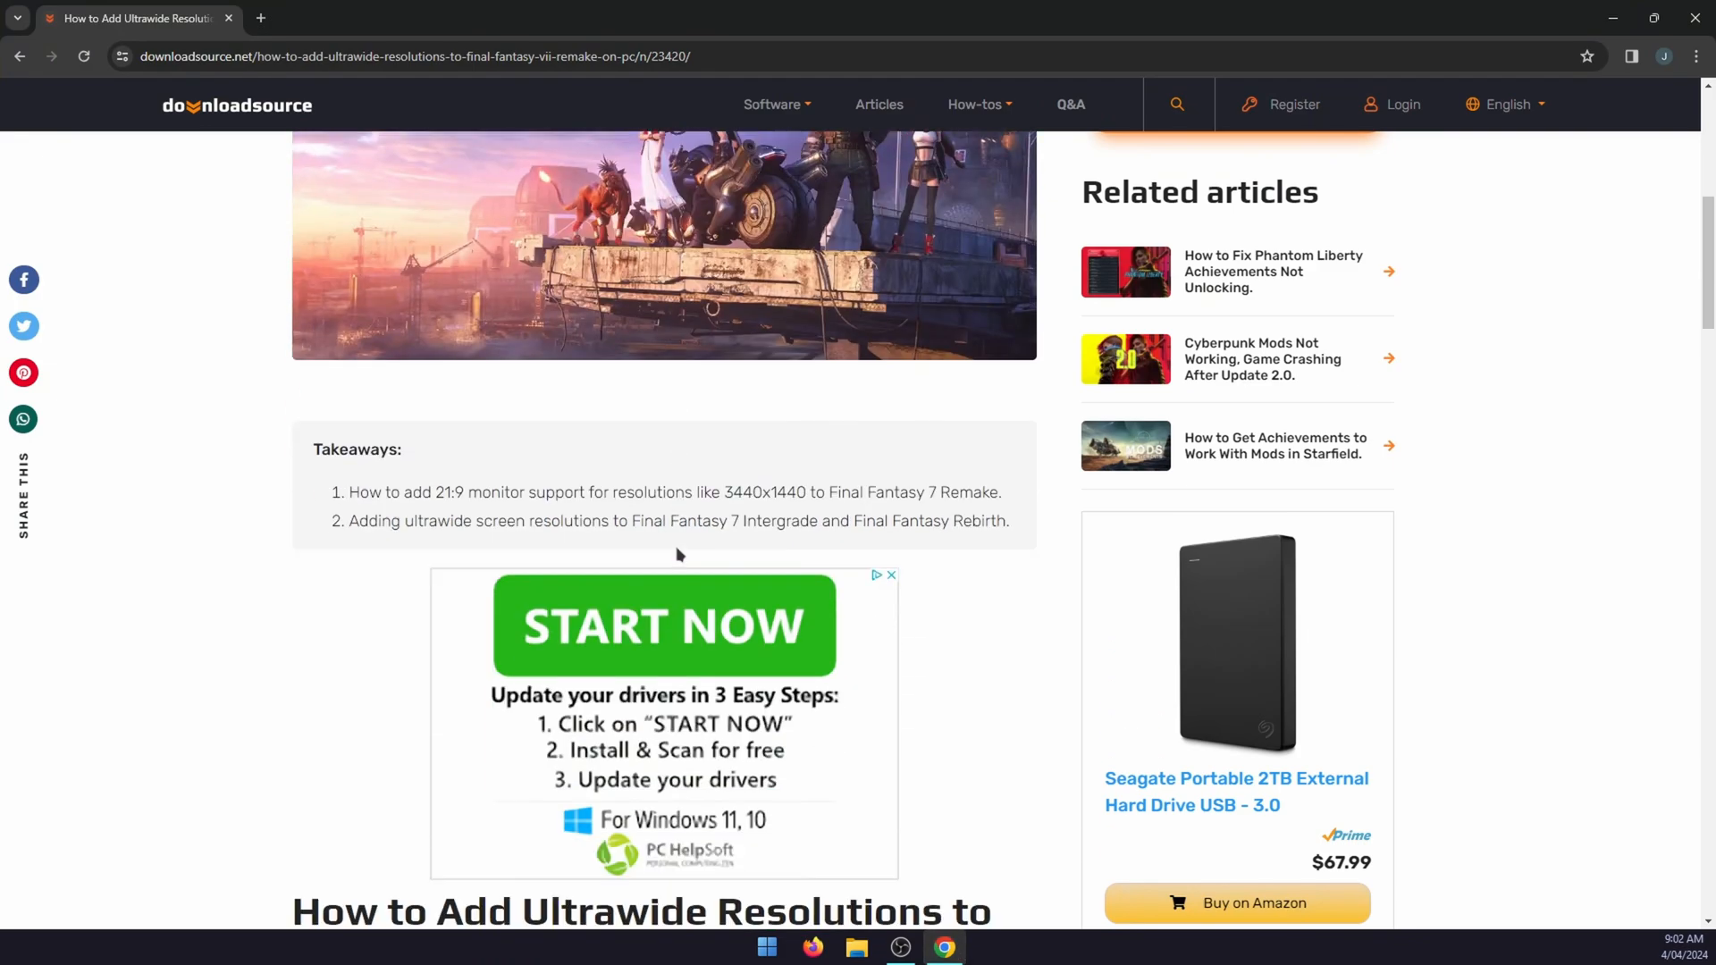
pyautogui.scroll(-3)
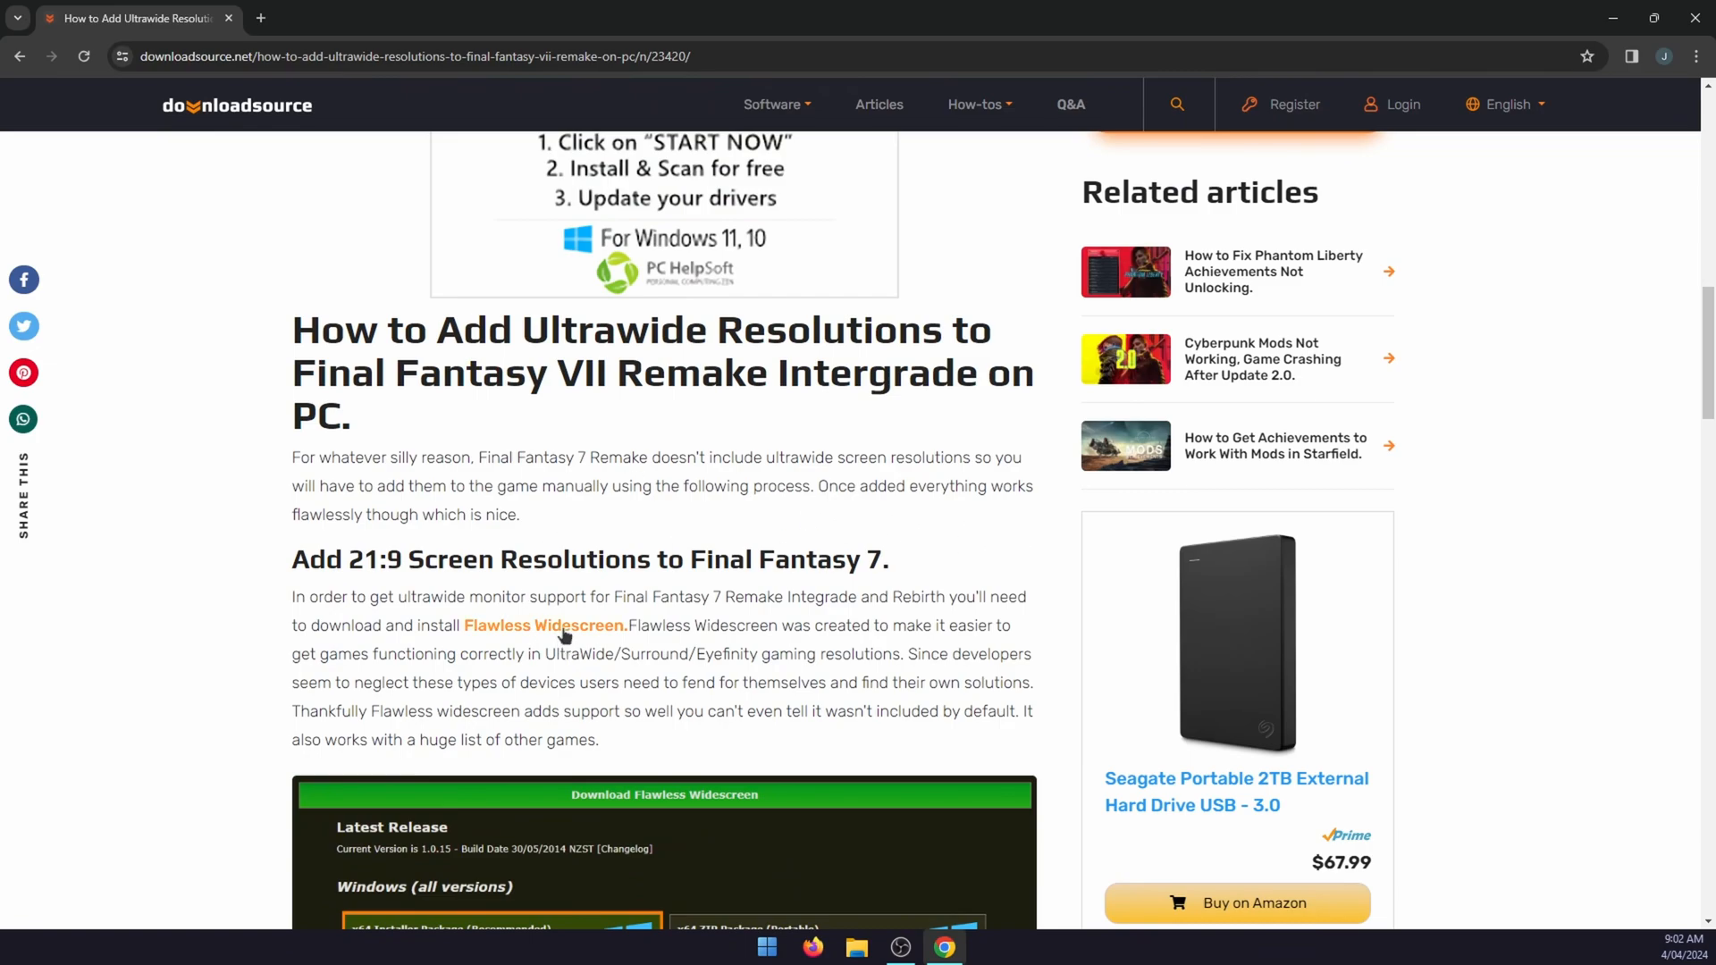
pyautogui.rightClick(562, 624)
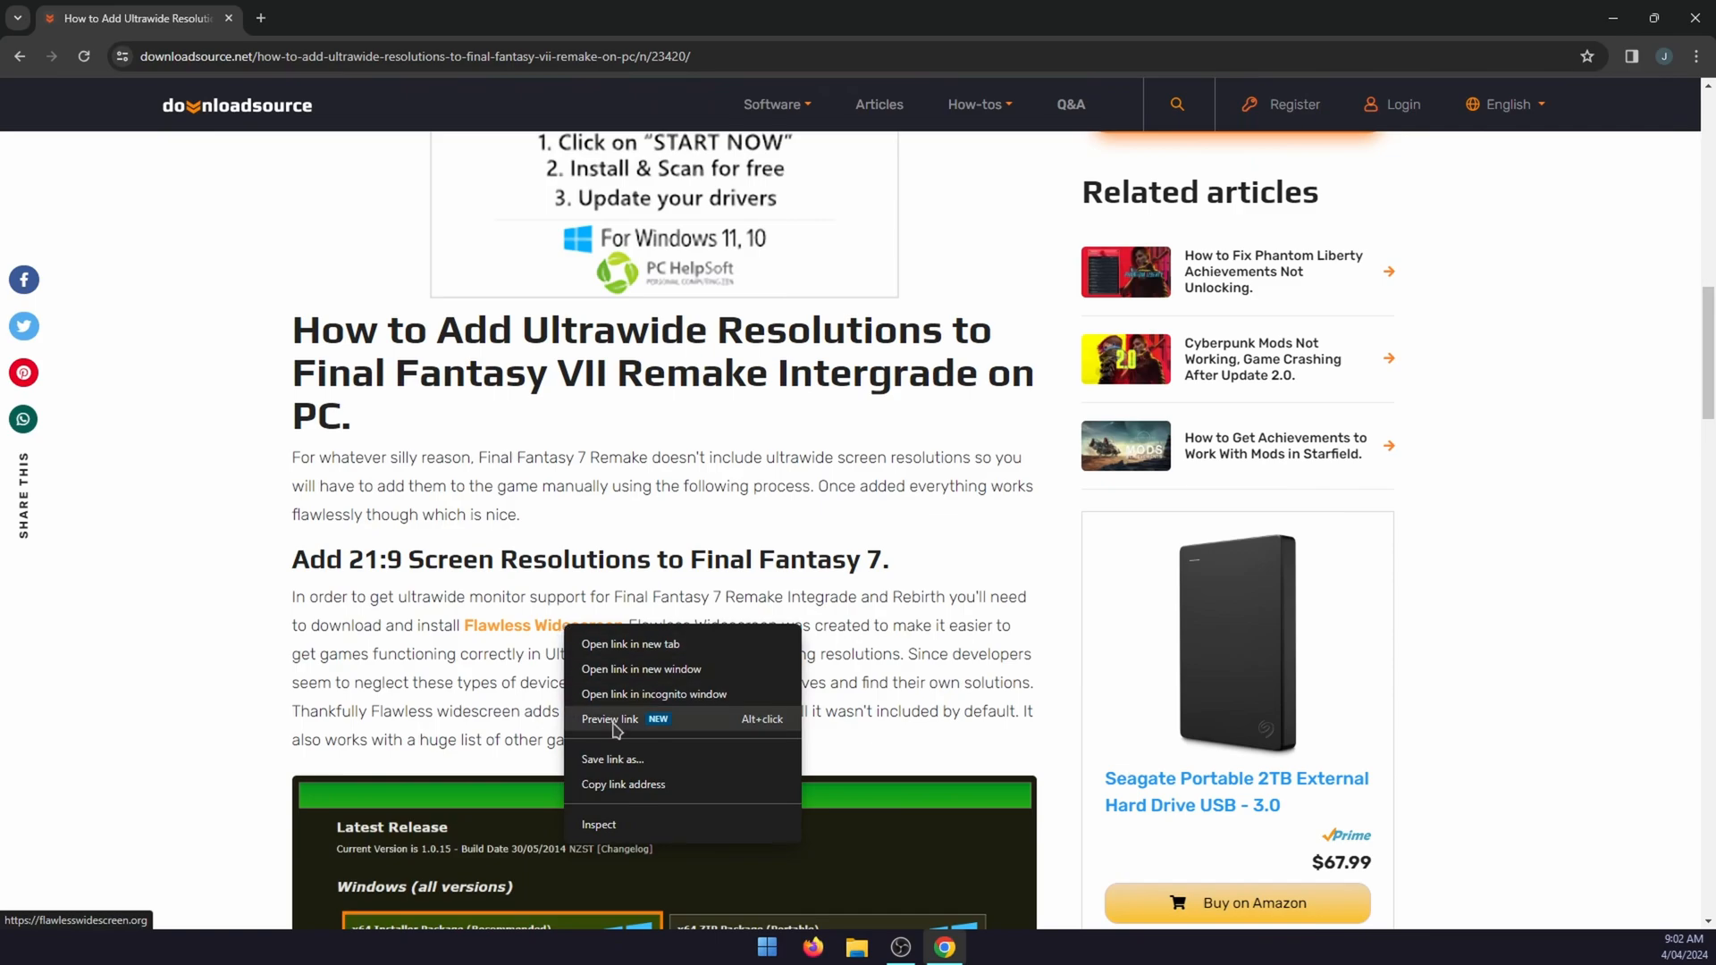
pyautogui.click(609, 718)
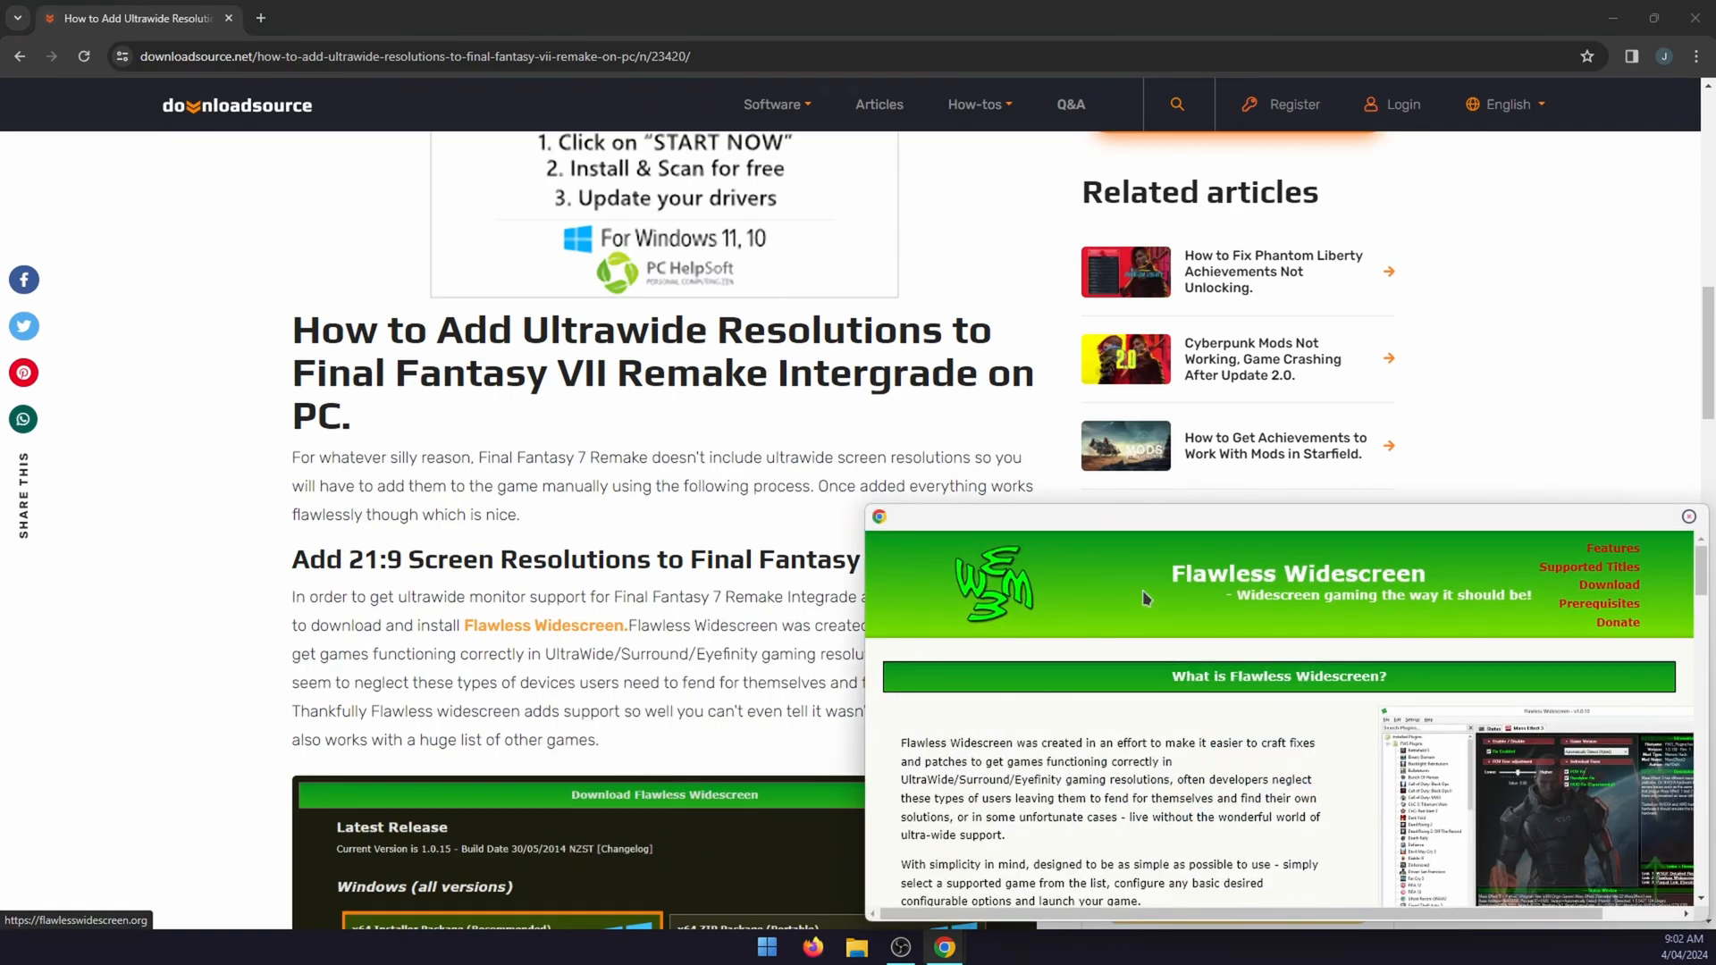
pyautogui.moveTo(1477, 583)
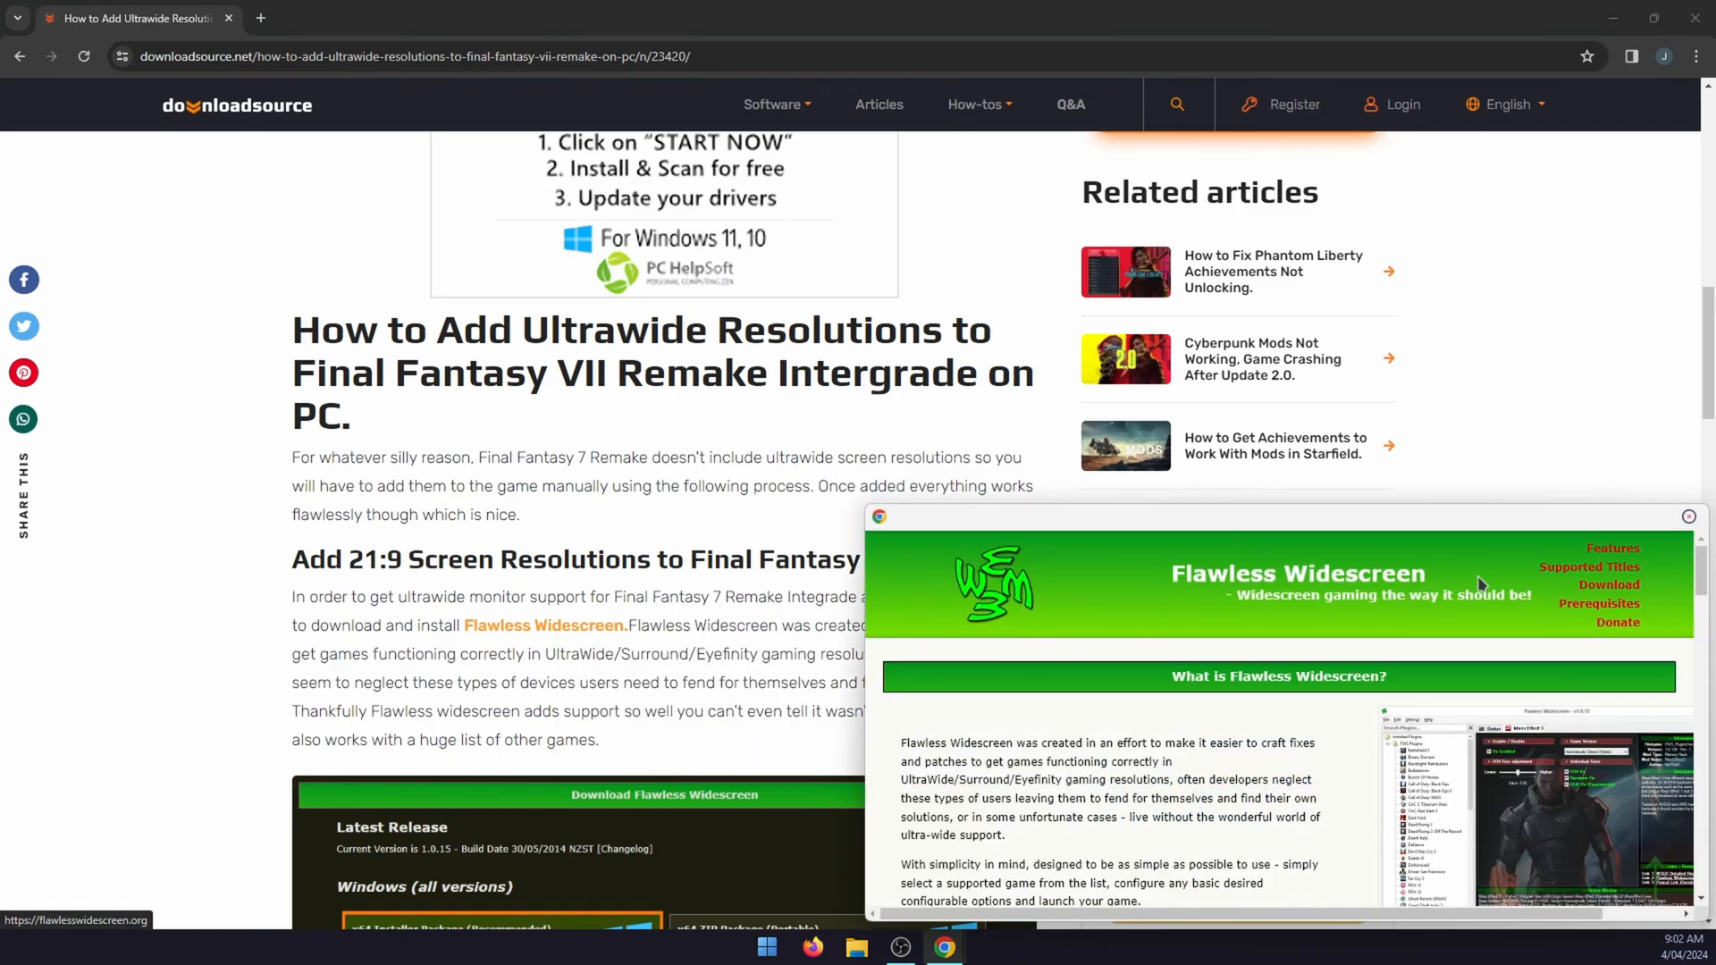
pyautogui.moveTo(1298, 708)
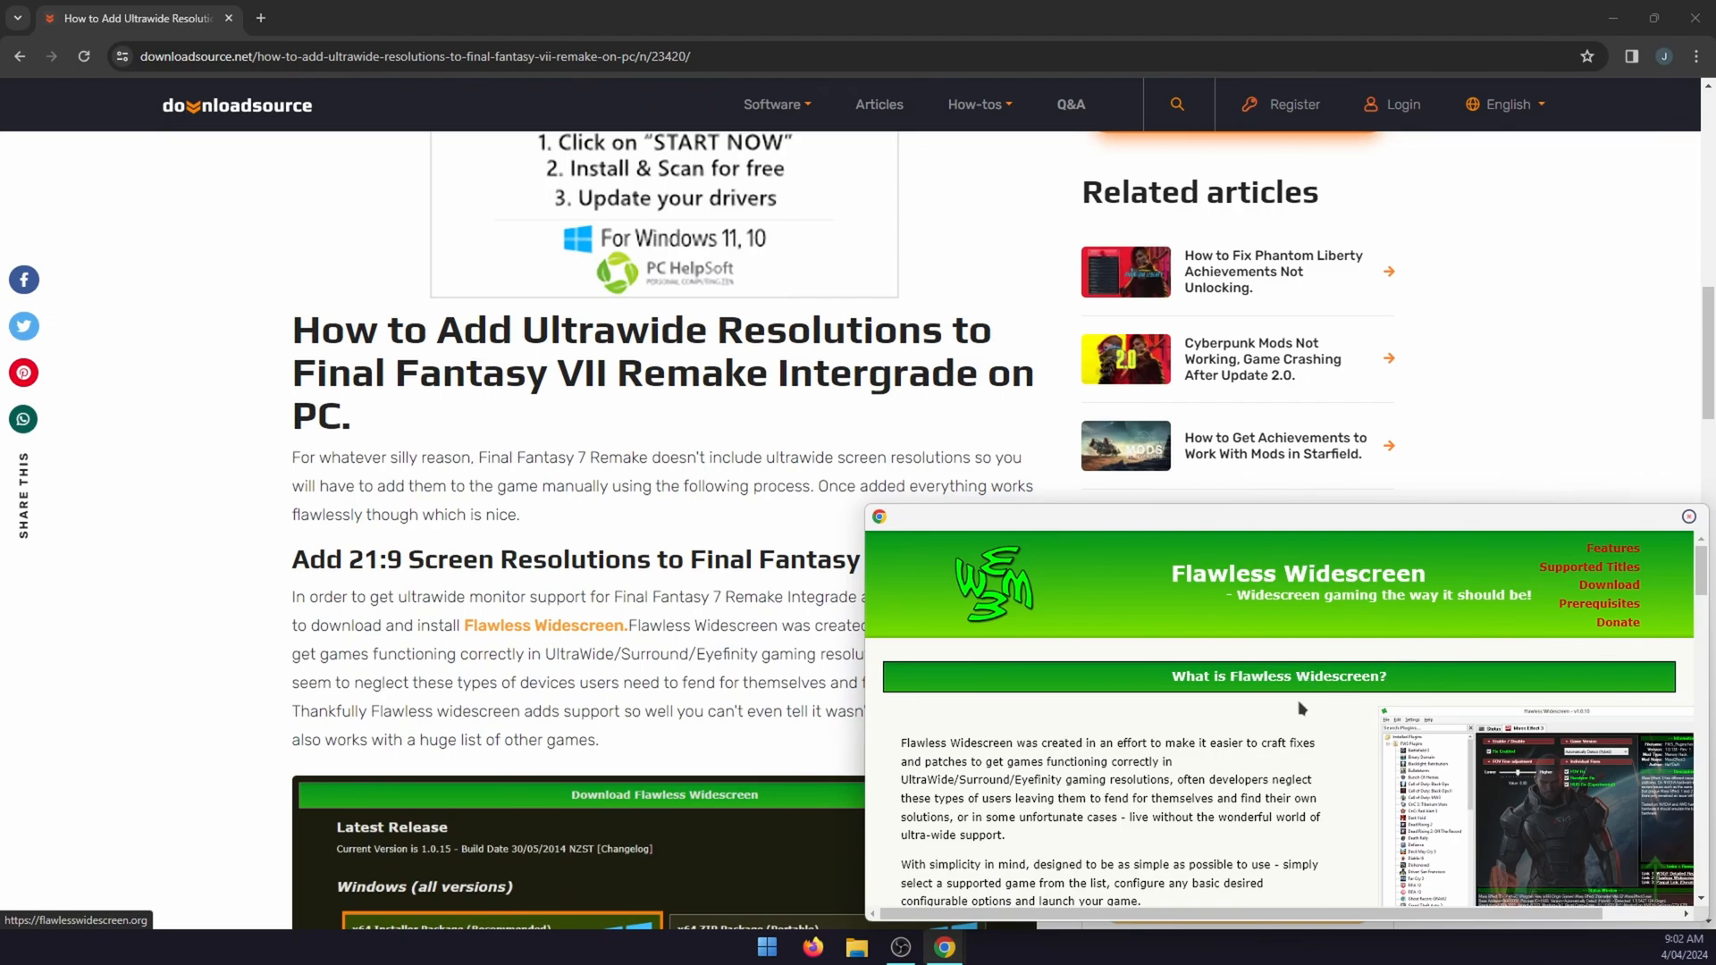
pyautogui.scroll(-3)
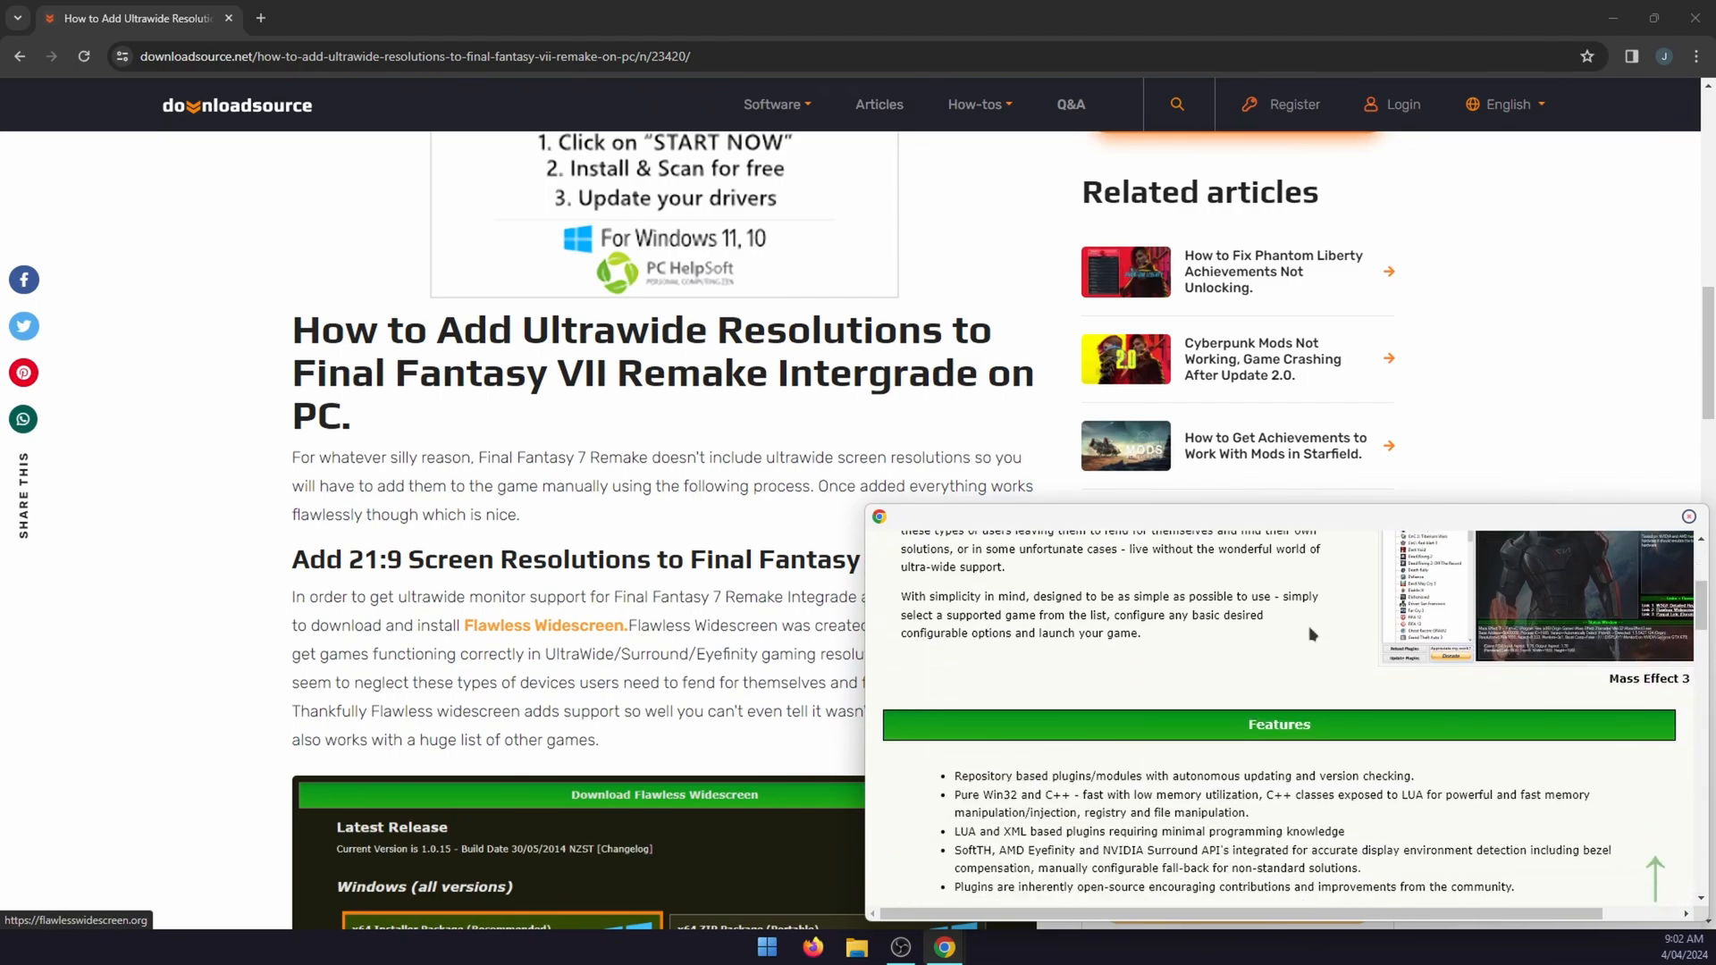
pyautogui.scroll(-3)
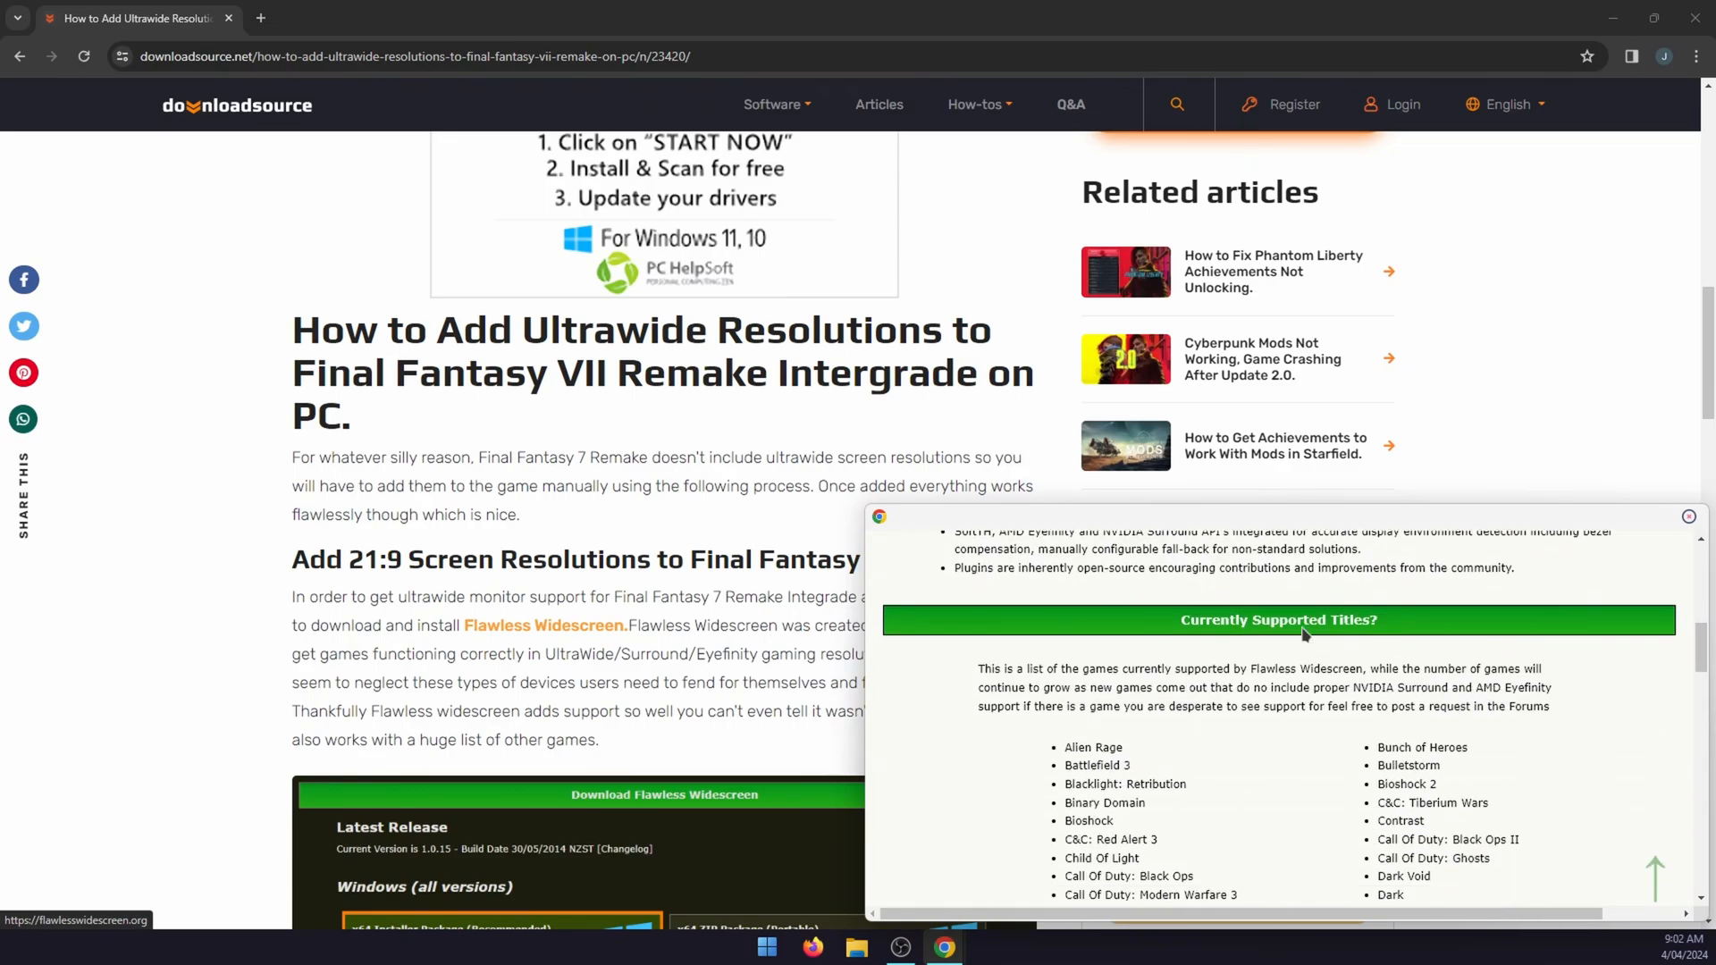
pyautogui.scroll(3)
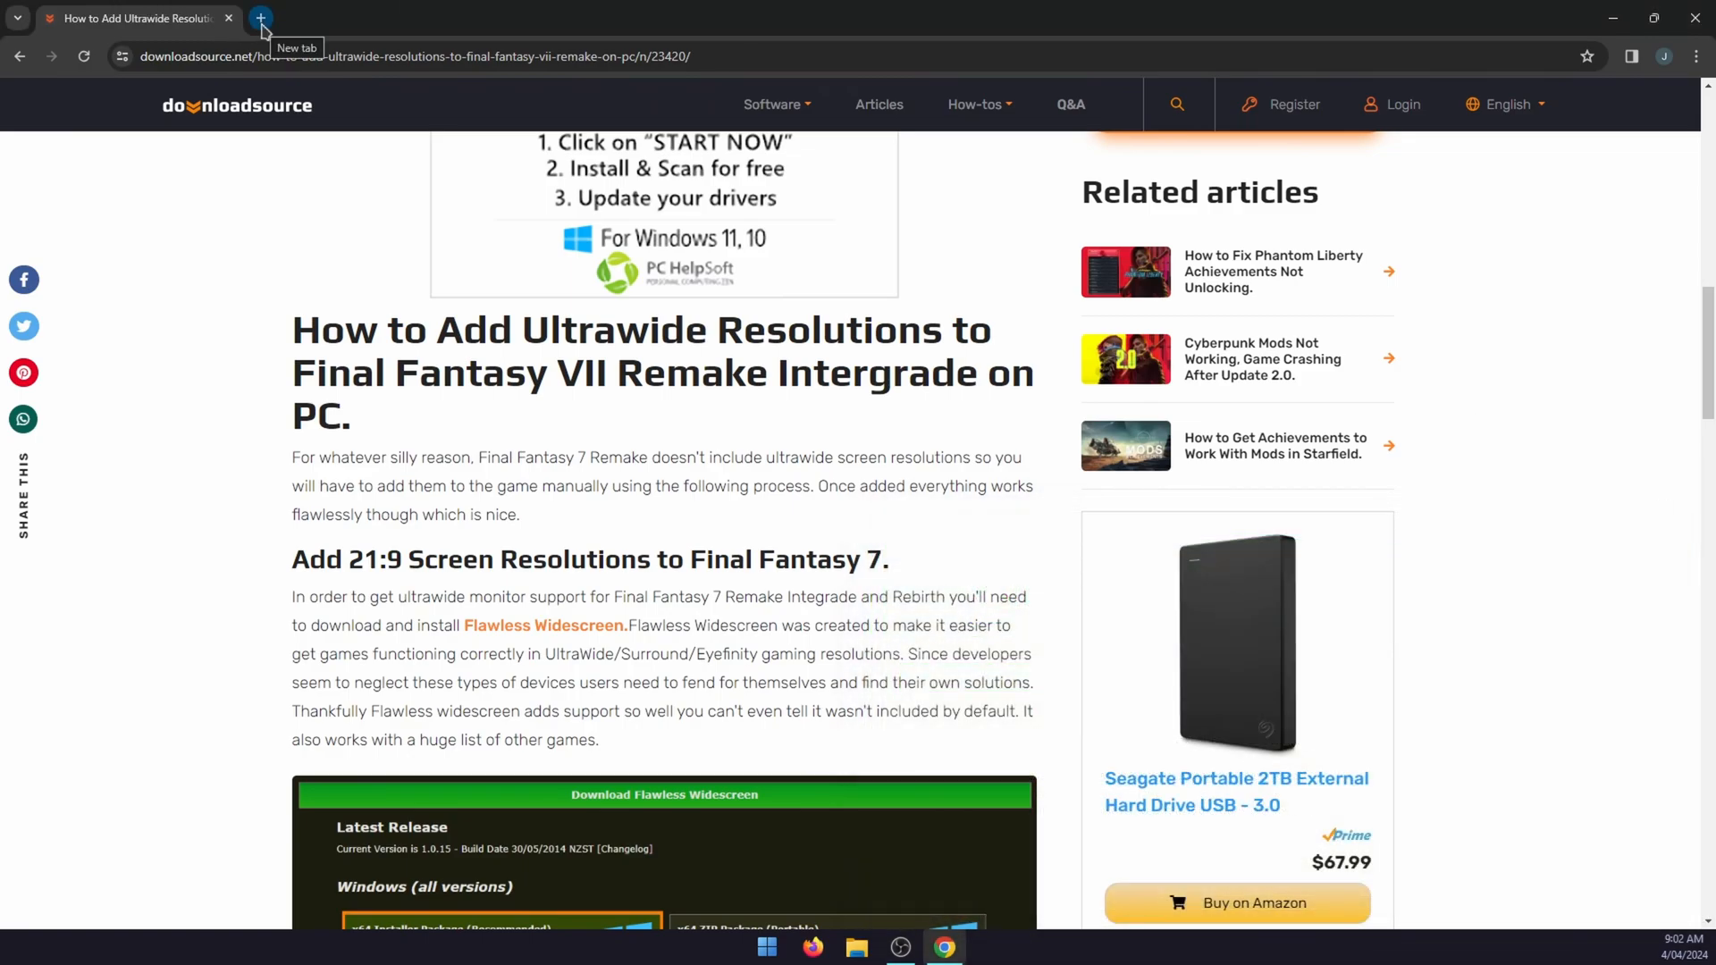
# Open chrome://flags/ in a new tab.
pyautogui.click(260, 19)
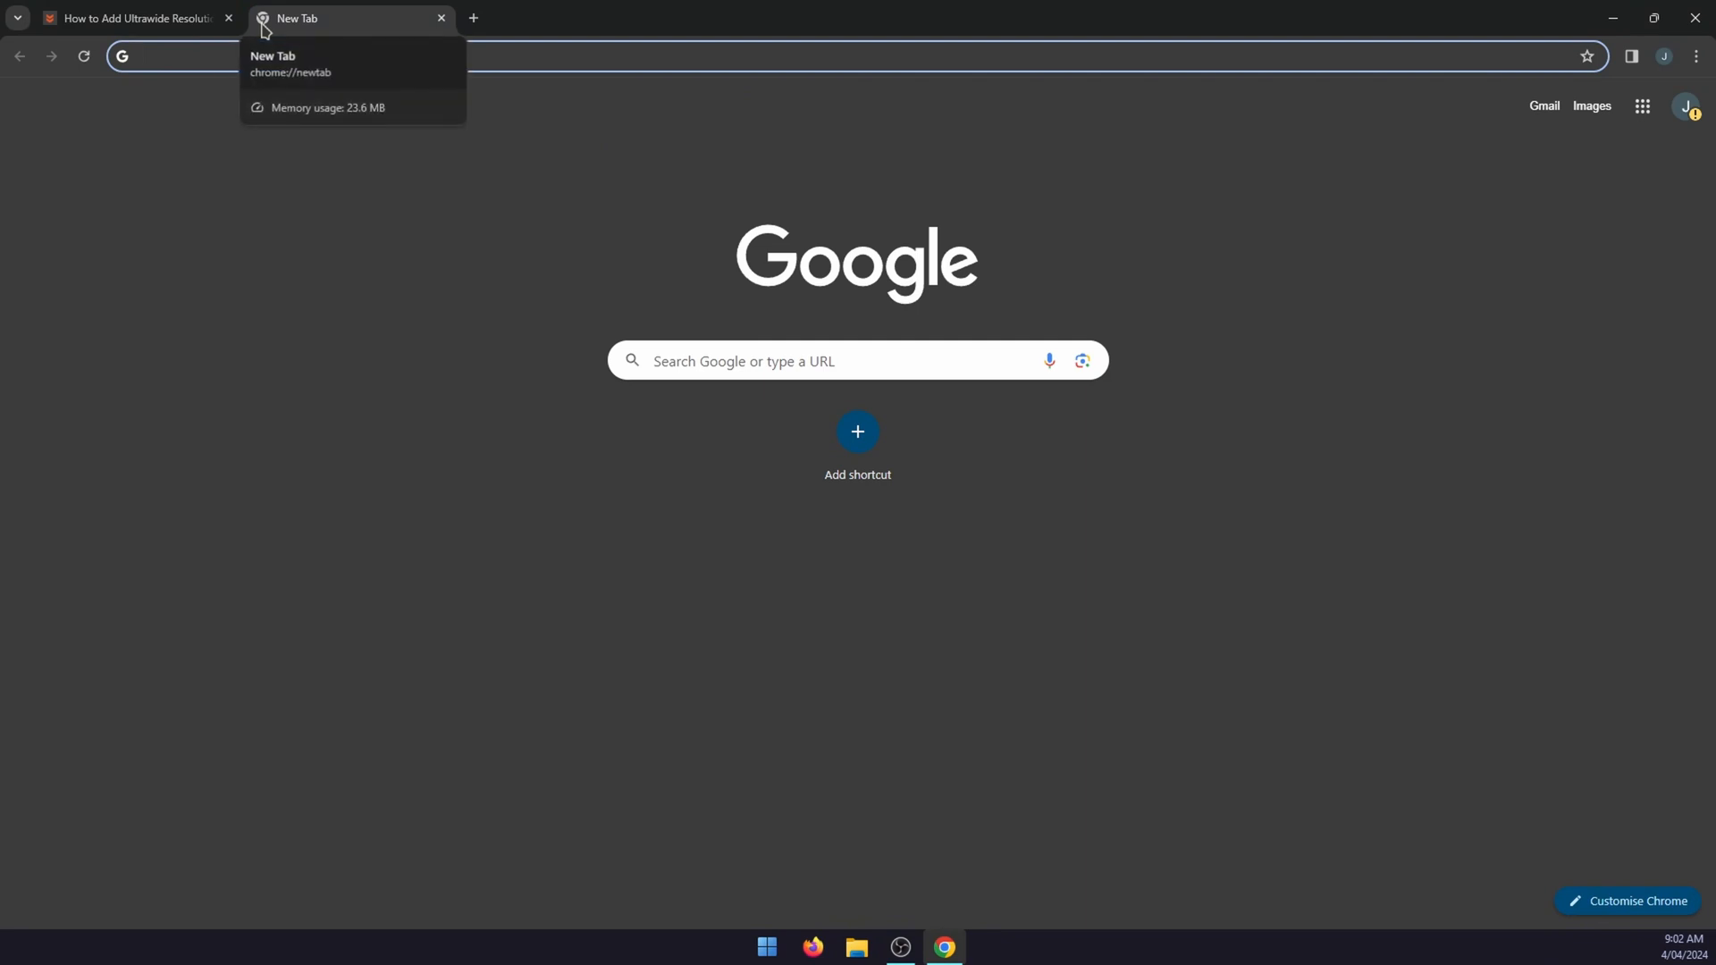
pyautogui.write('chrome://flags/')
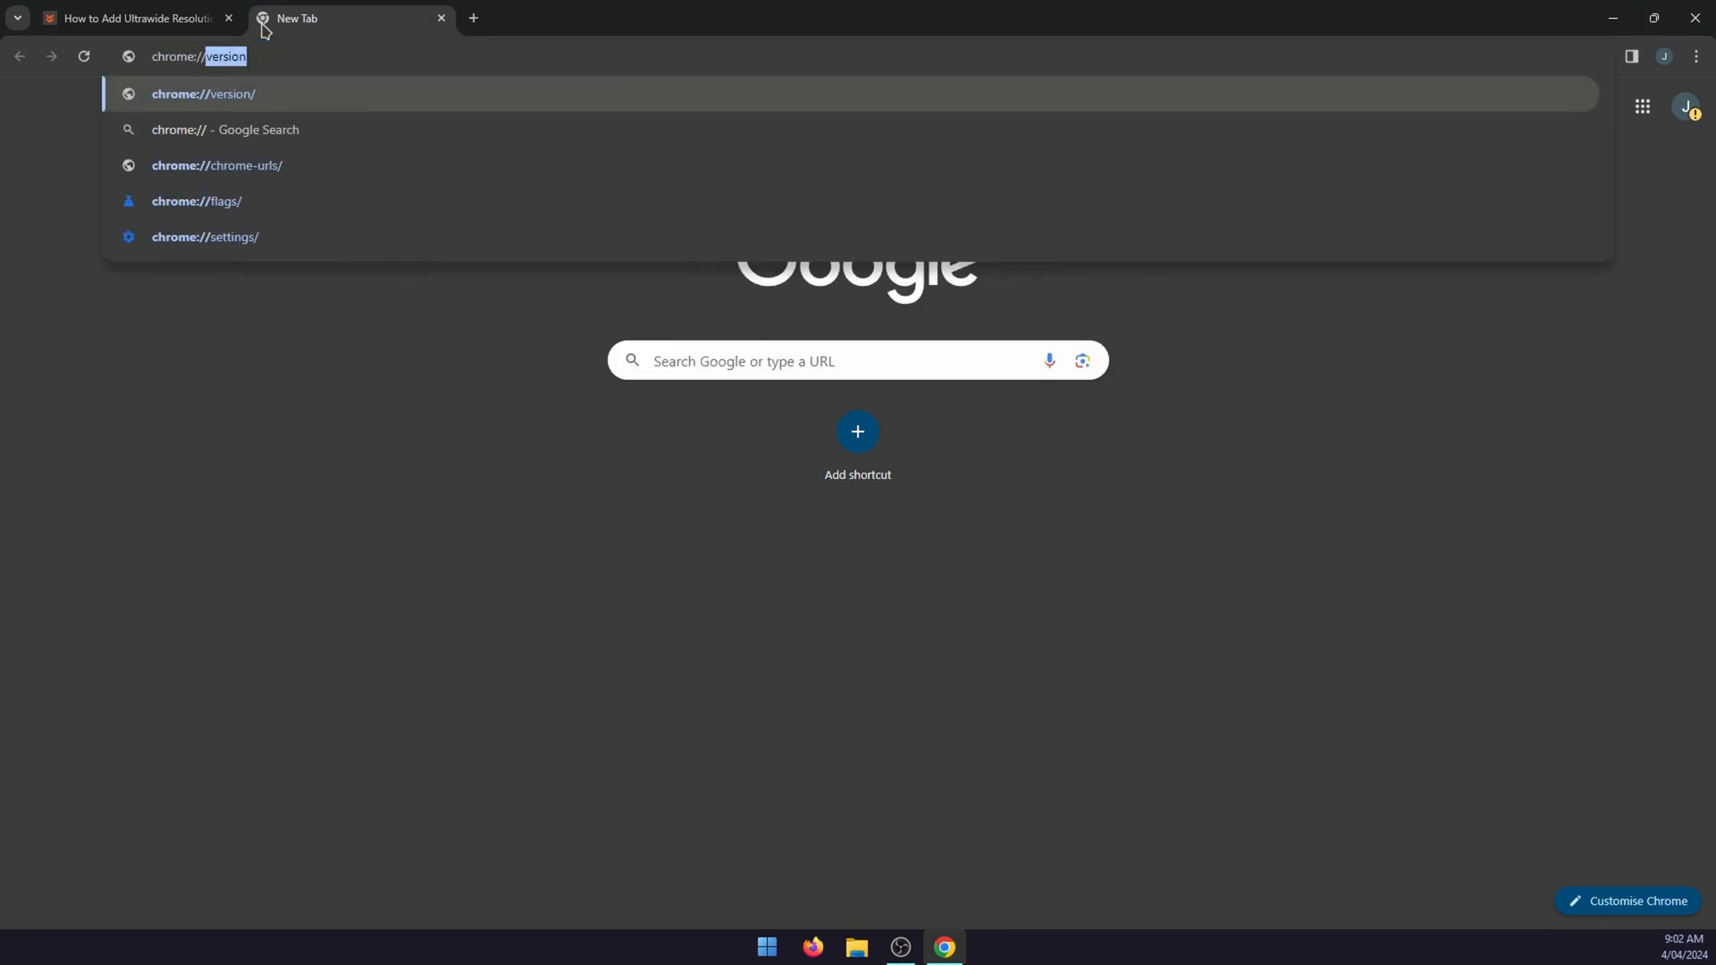
pyautogui.click(197, 201)
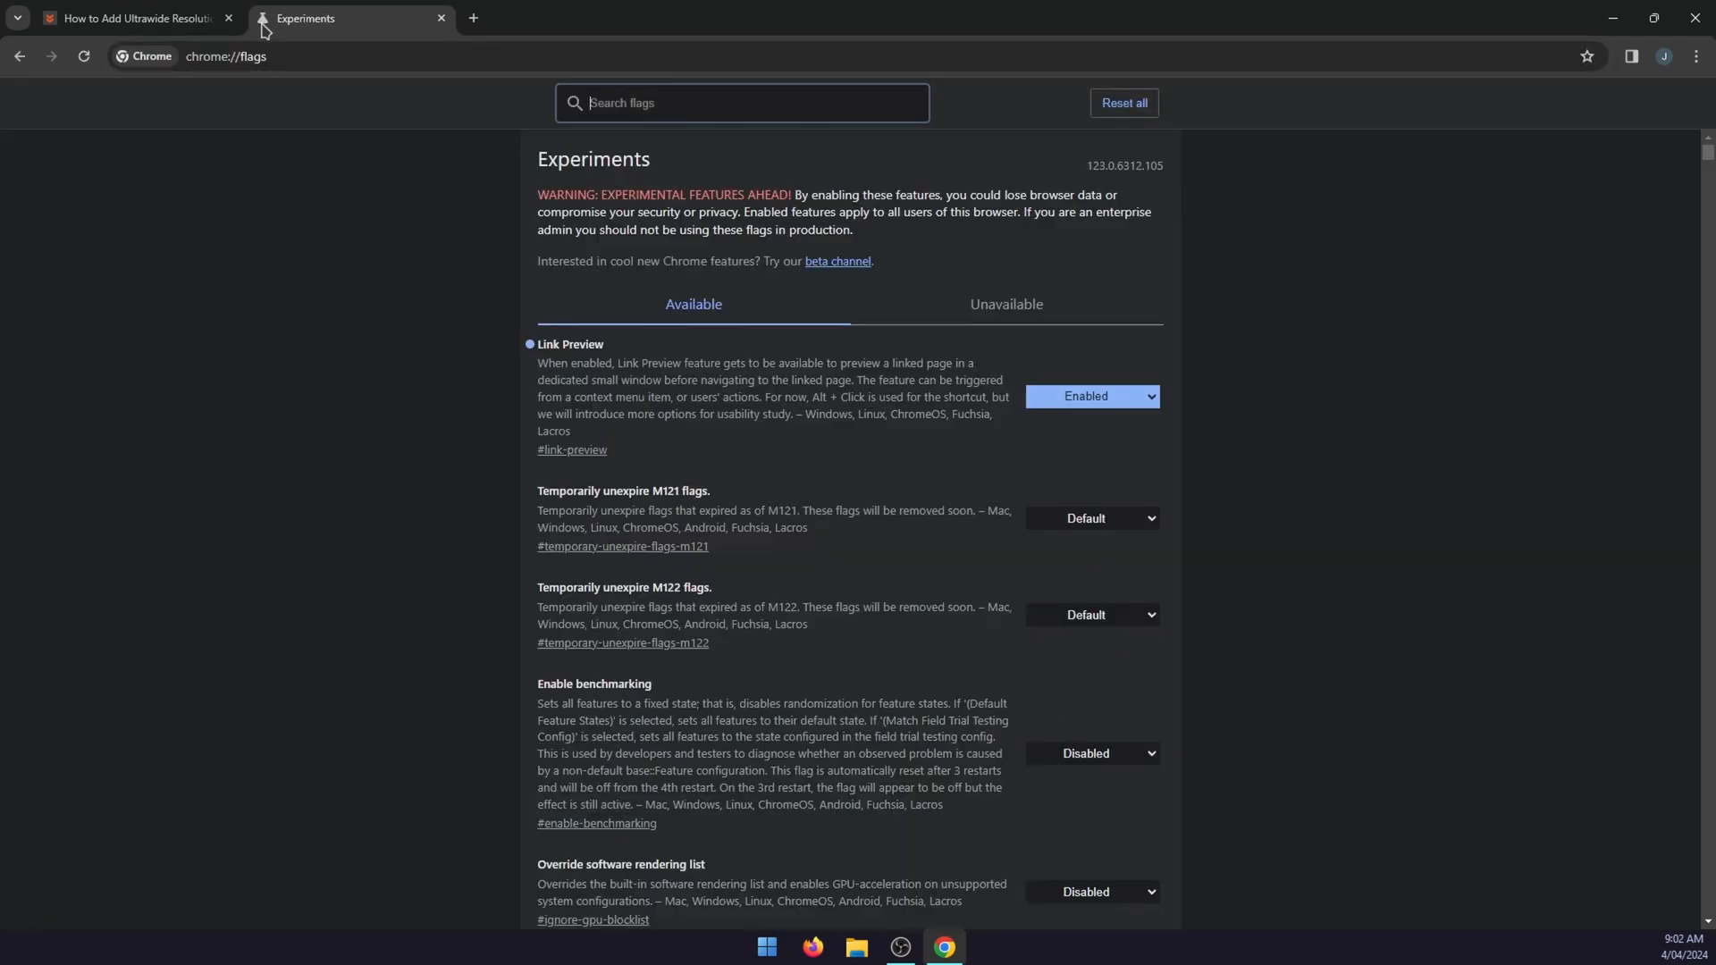
pyautogui.moveTo(970, 128)
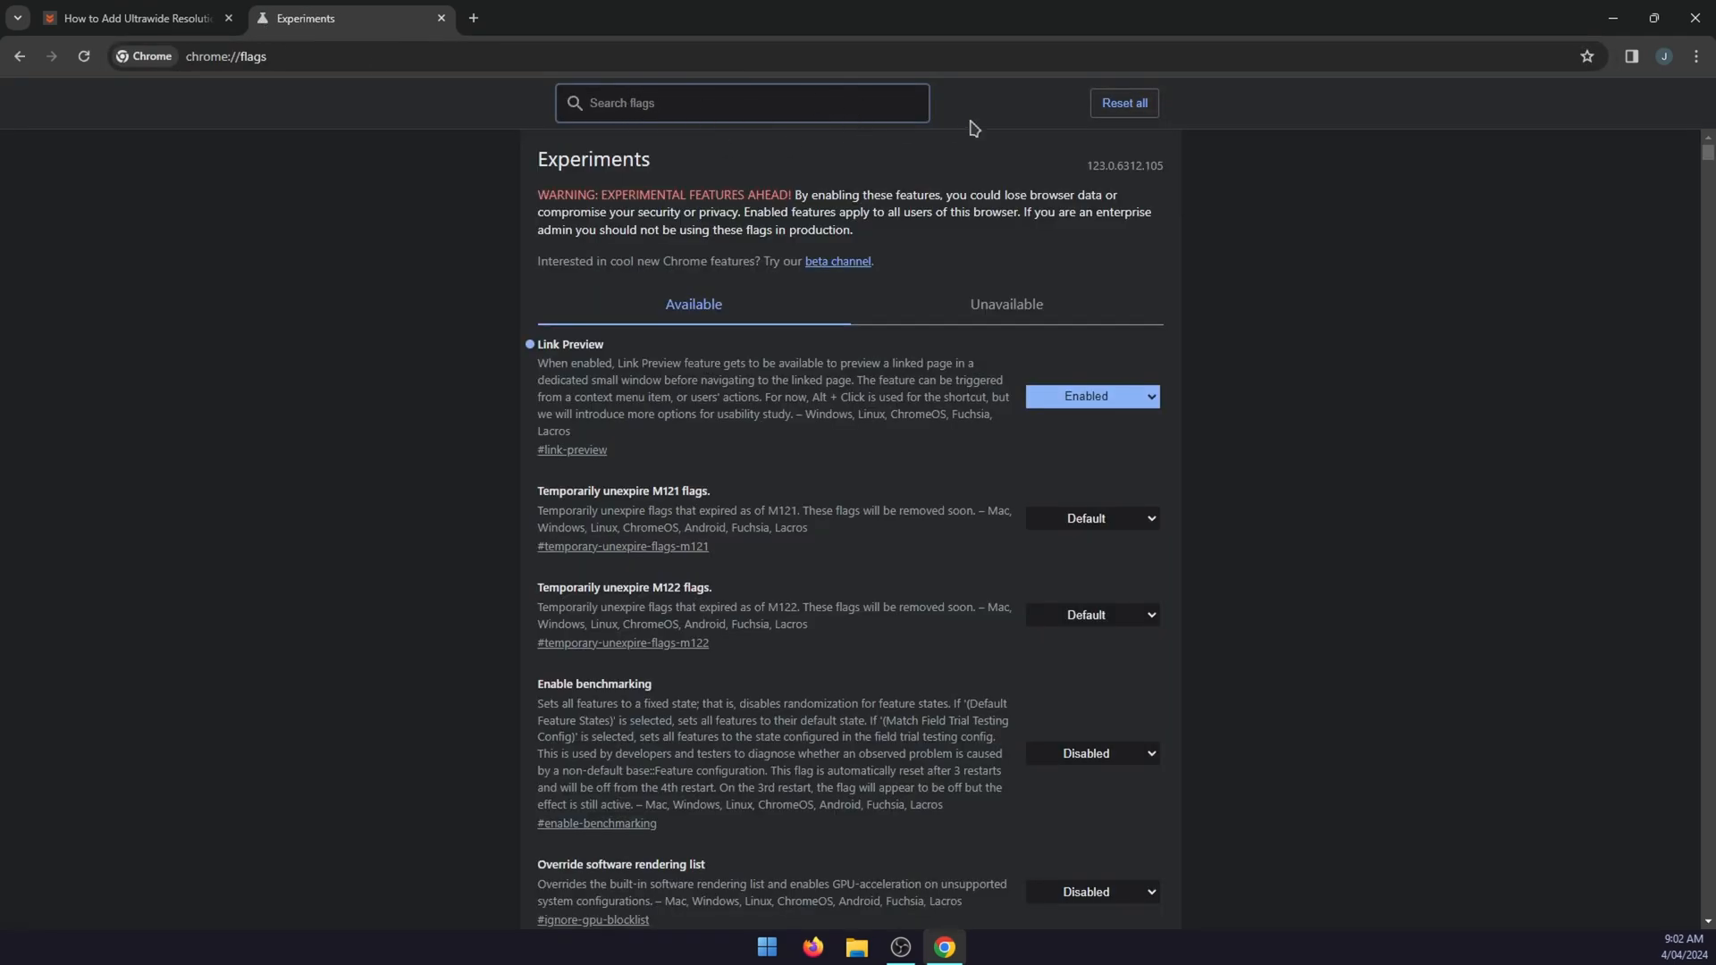
# Search the flags for 'link preview'.
pyautogui.write('link pr')
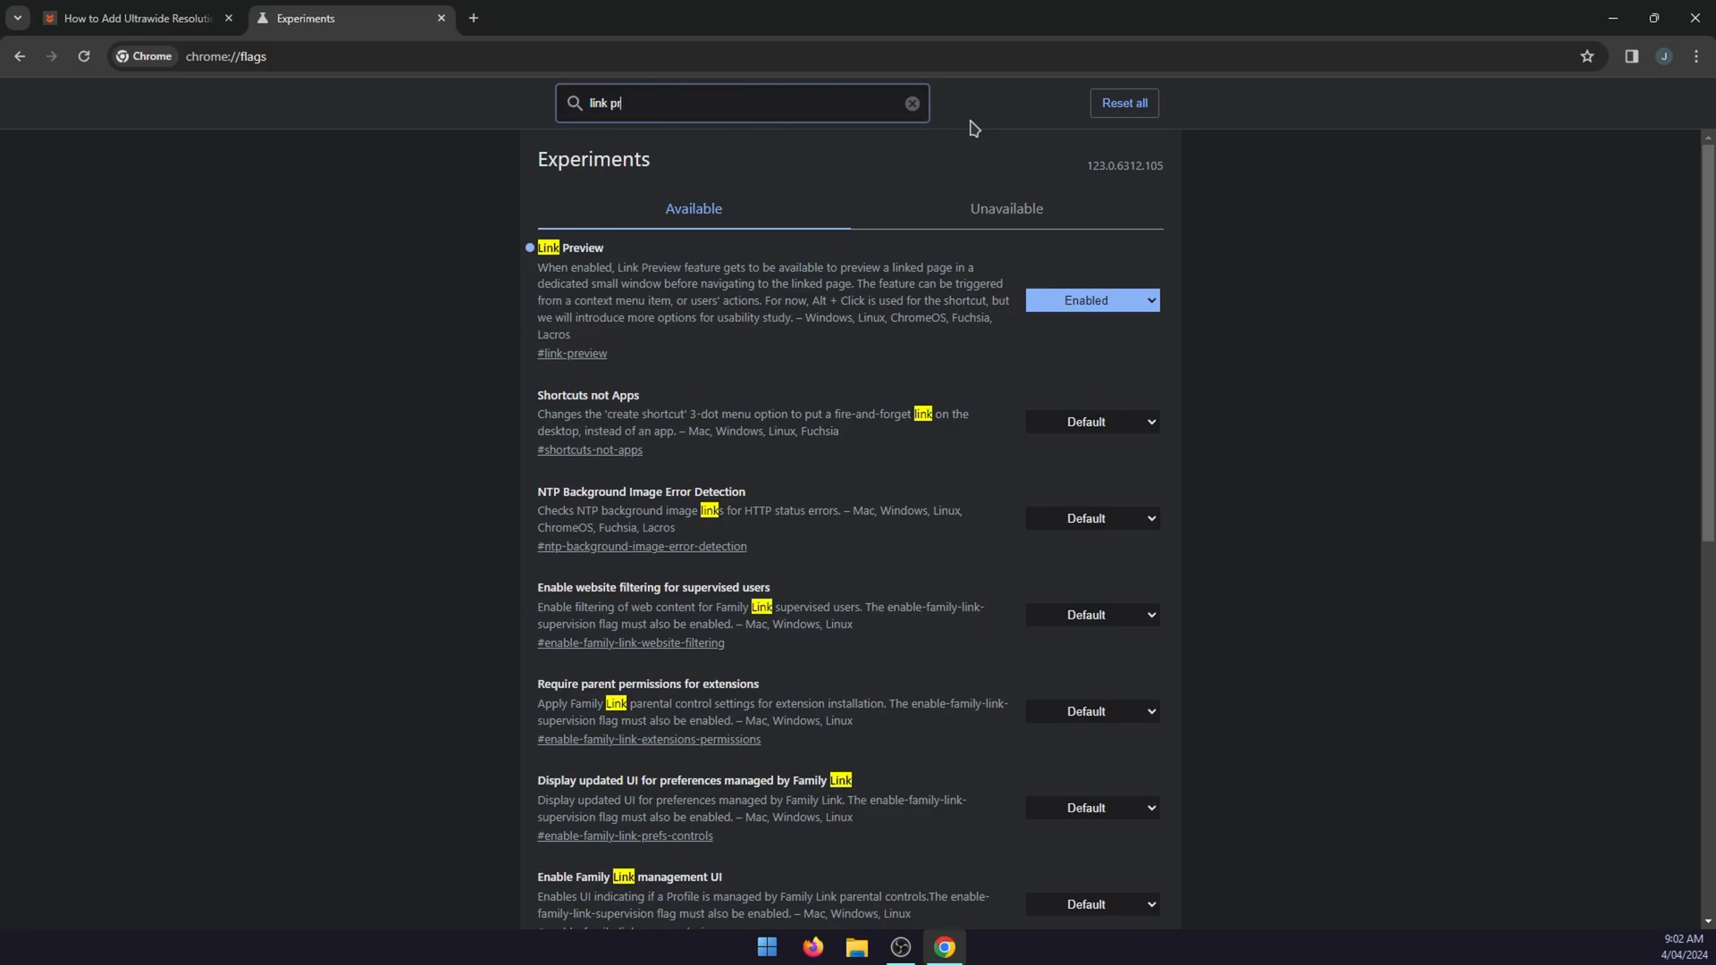
pyautogui.write('eive')
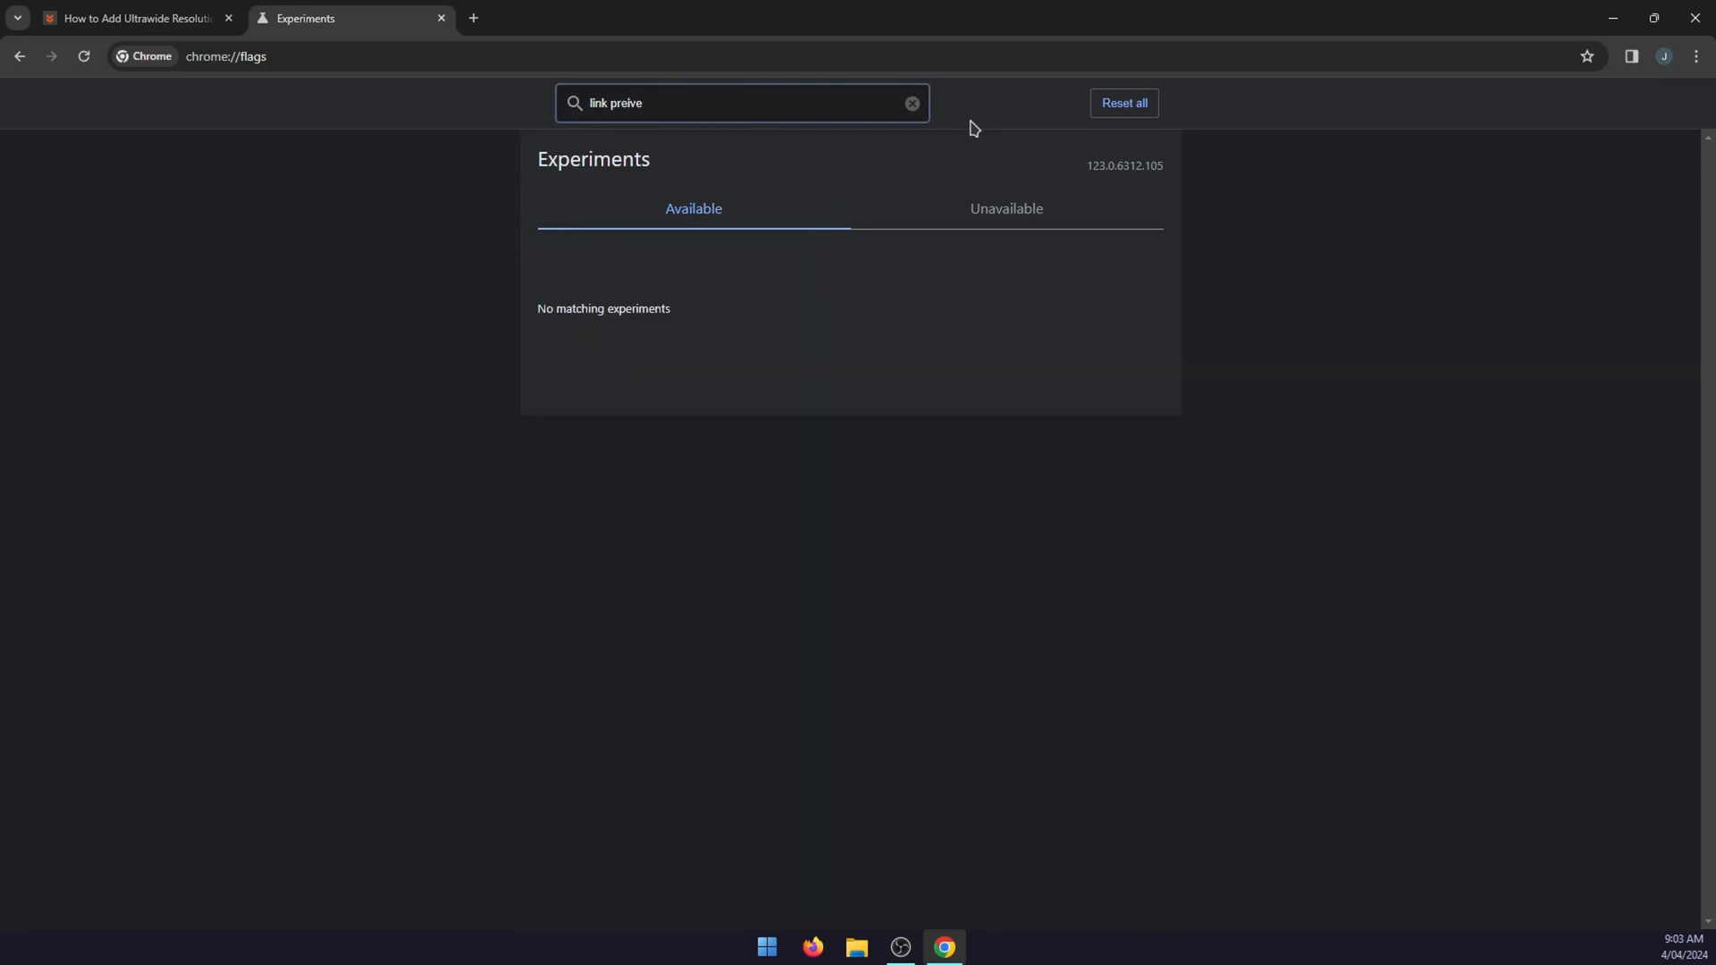
pyautogui.write('w')
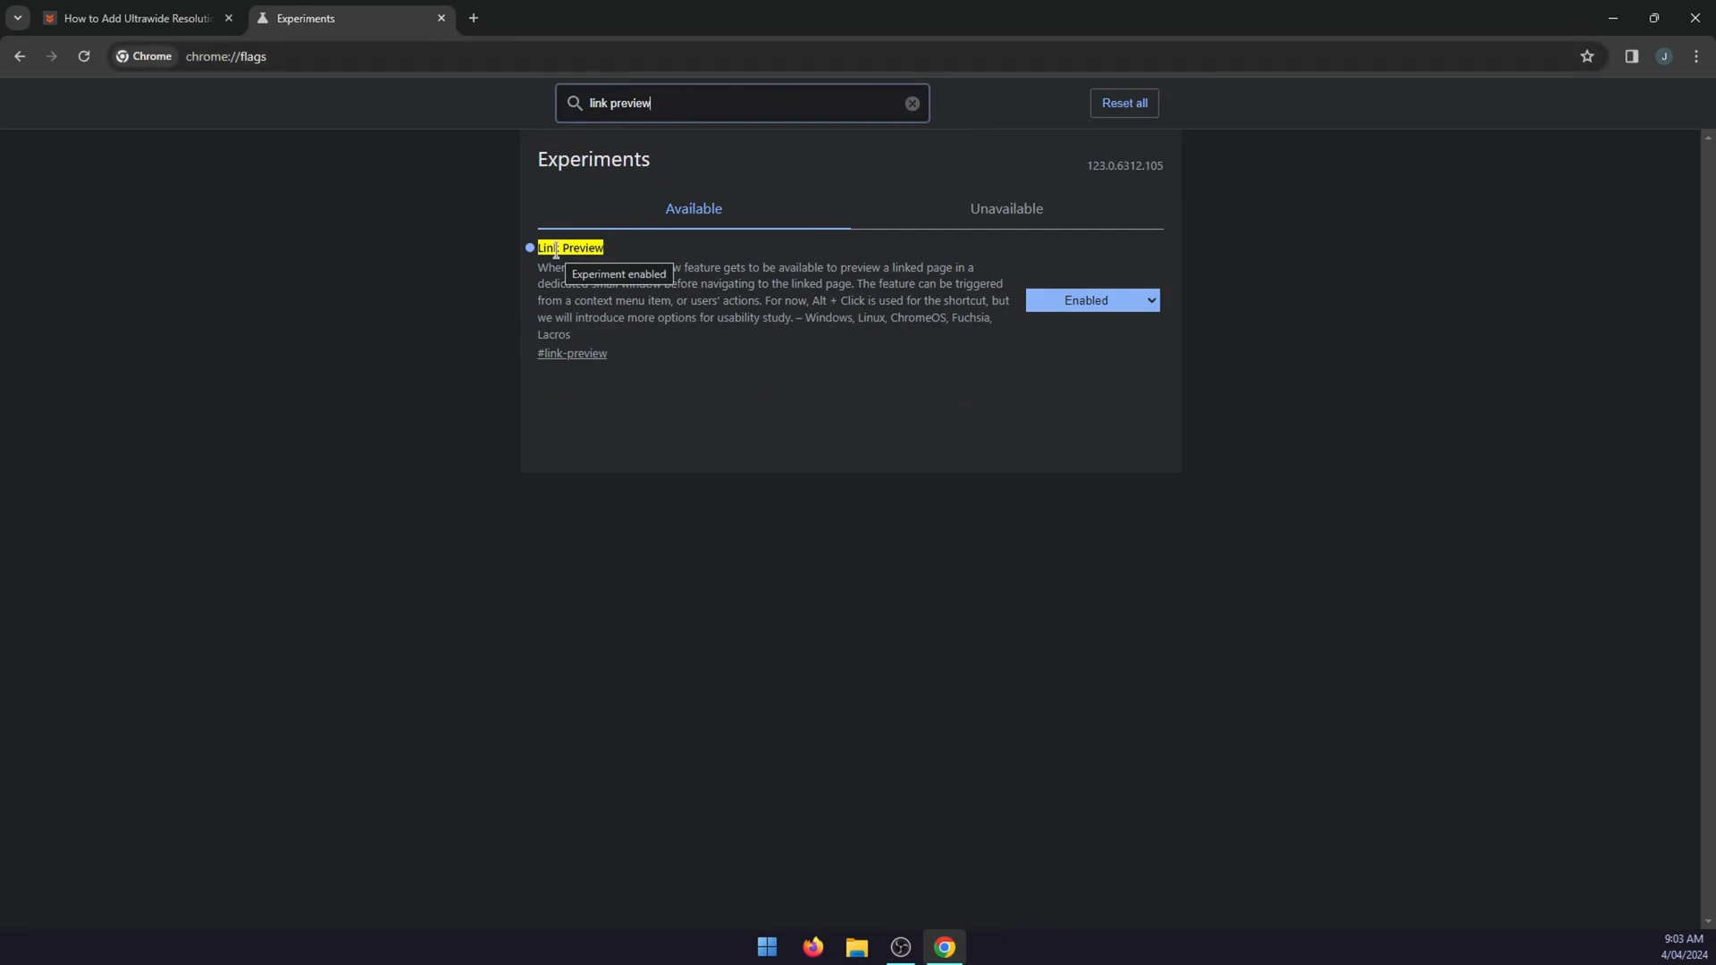
# Keep Link Preview set to Enabled and reopen its state dropdown.
pyautogui.click(1088, 300)
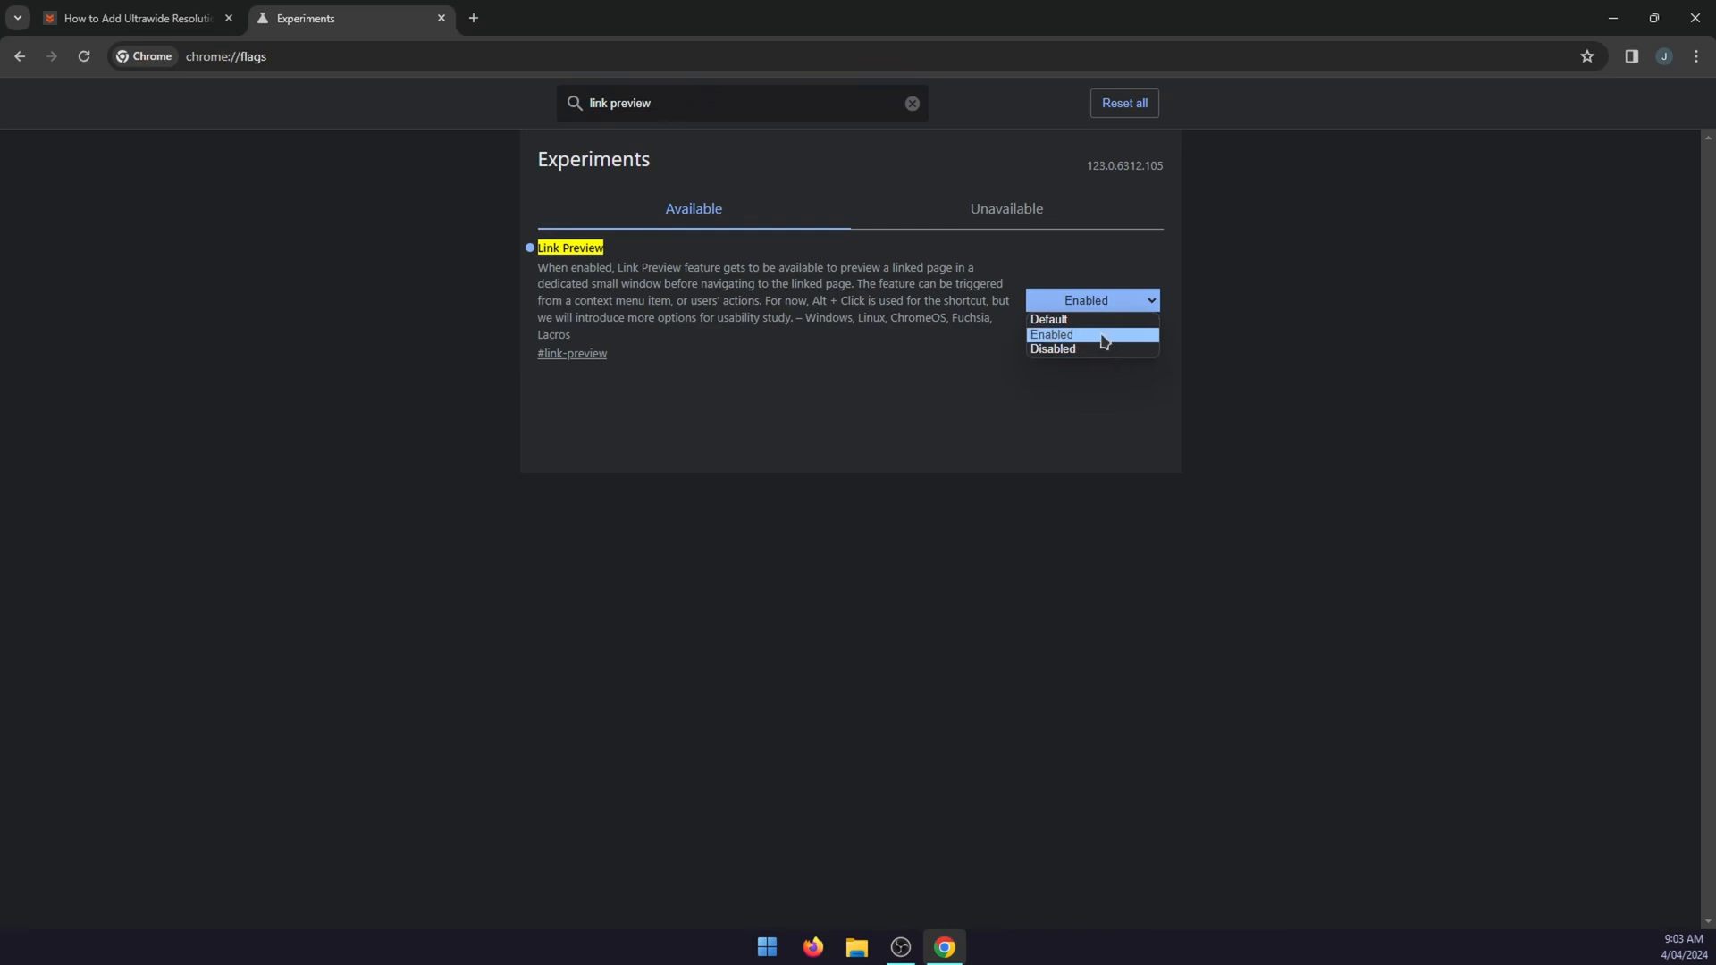
pyautogui.click(1049, 334)
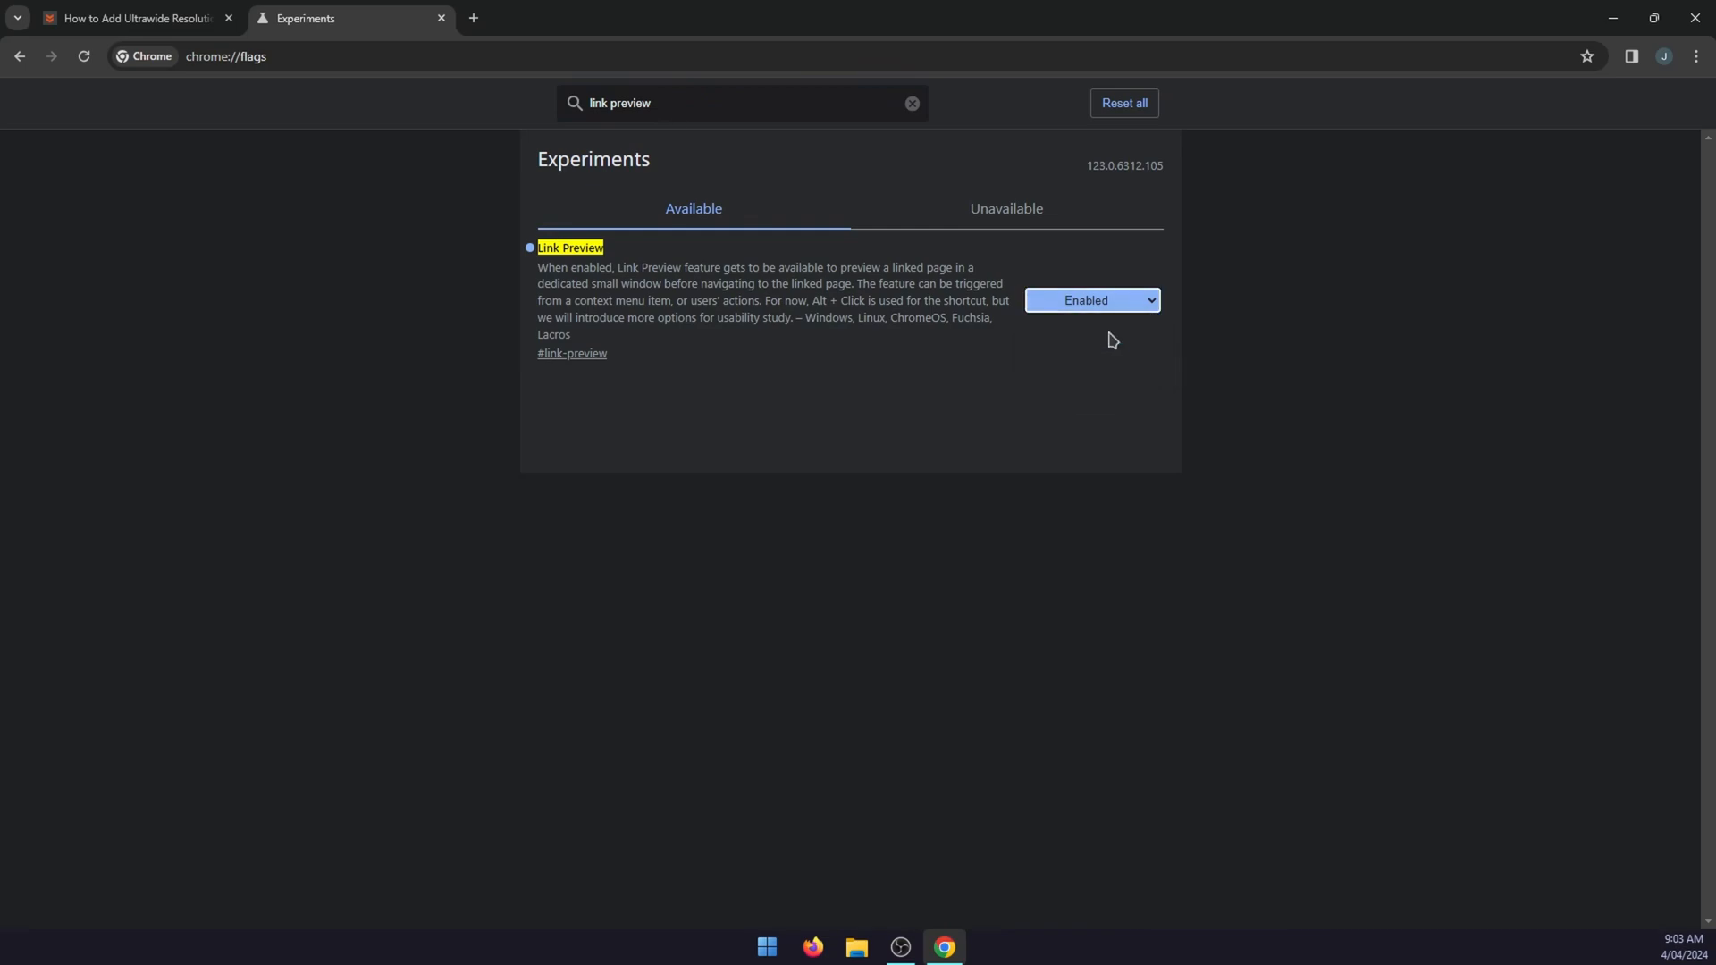
pyautogui.click(1090, 301)
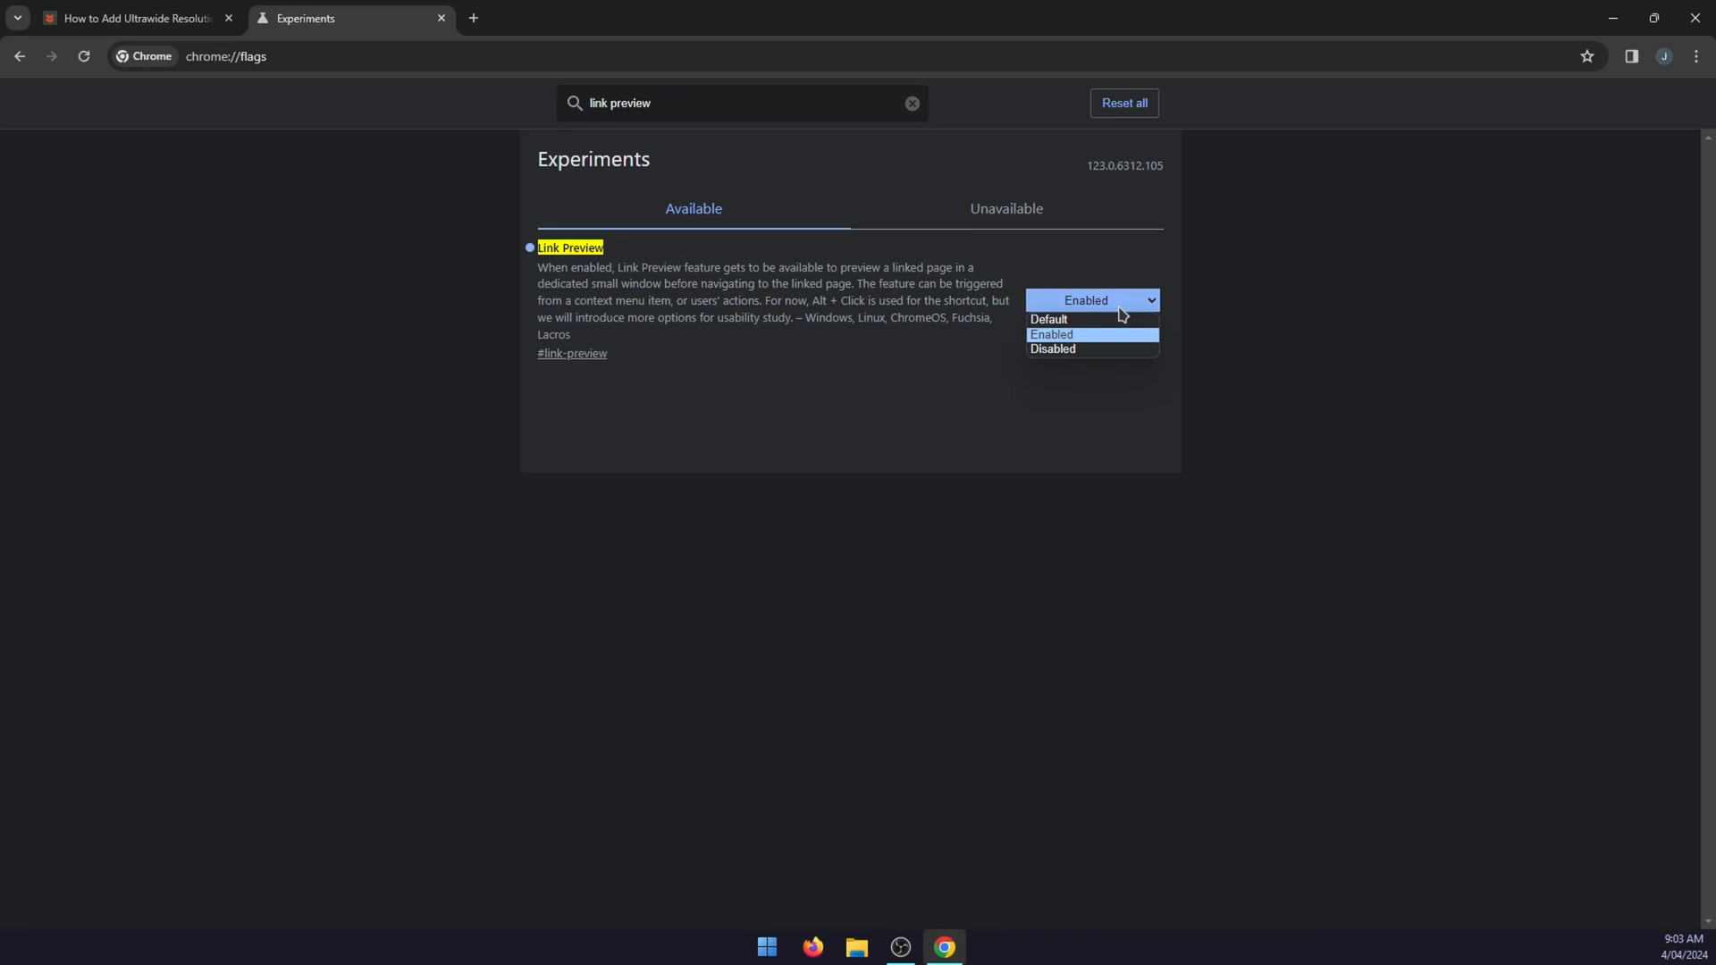
pyautogui.moveTo(1082, 349)
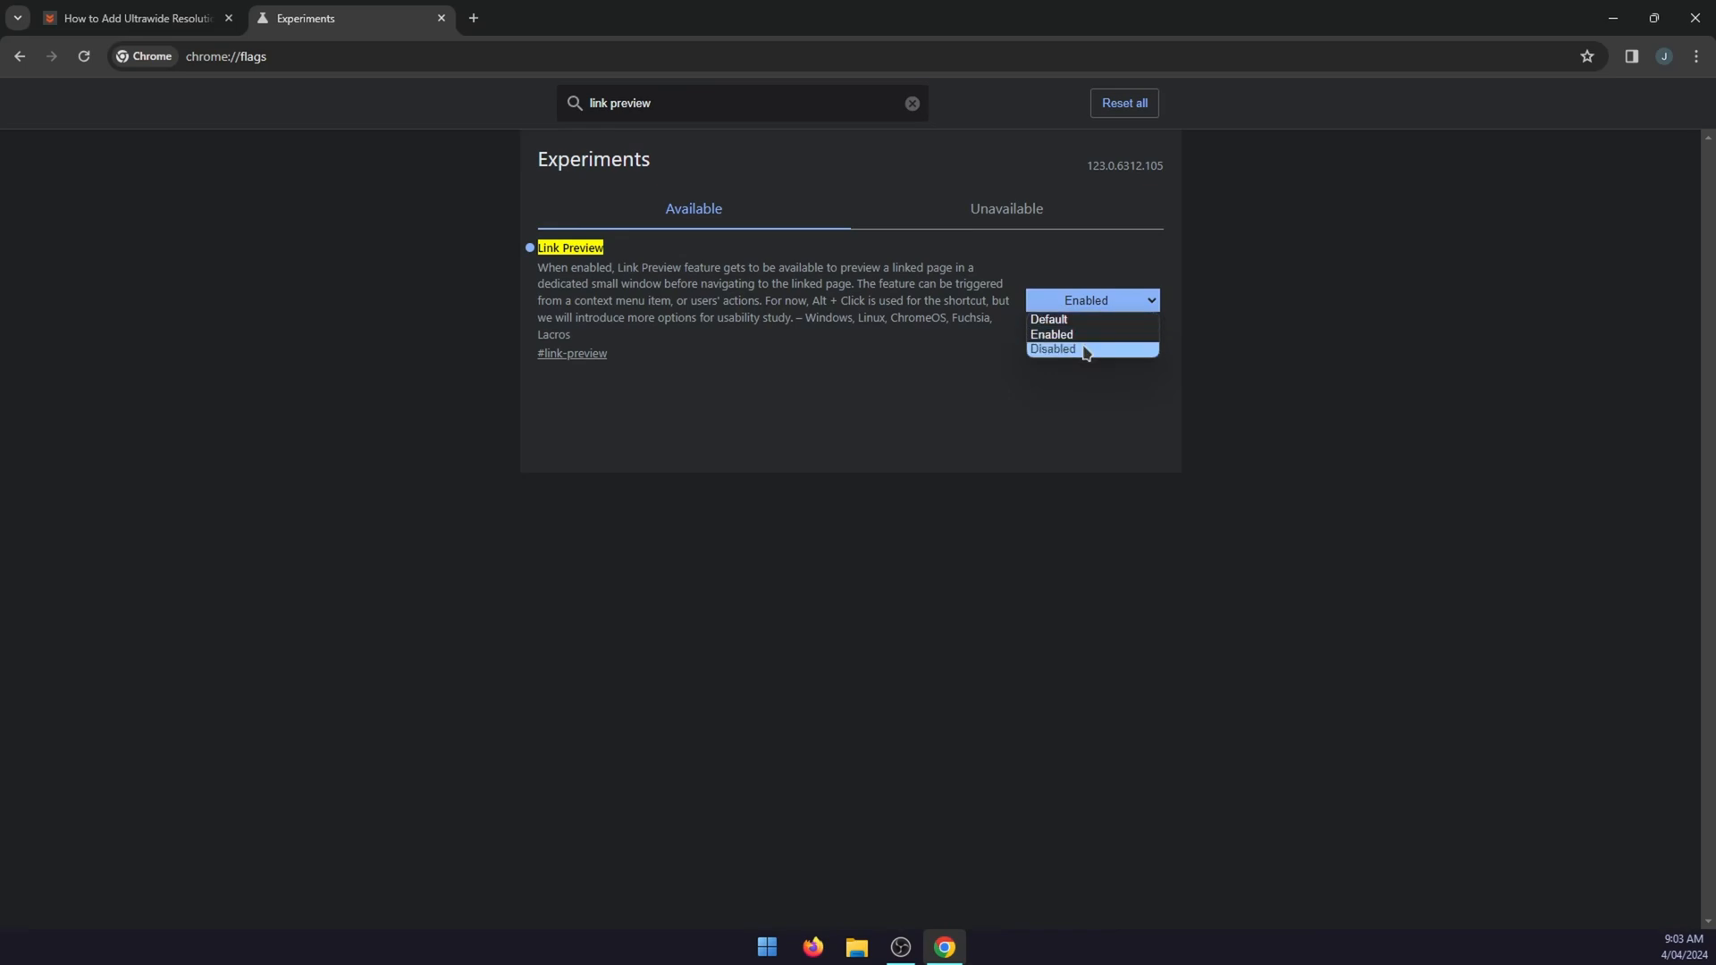
# Switch Link Preview to Disabled, relaunch, then set it back to Enabled.
pyautogui.click(1053, 349)
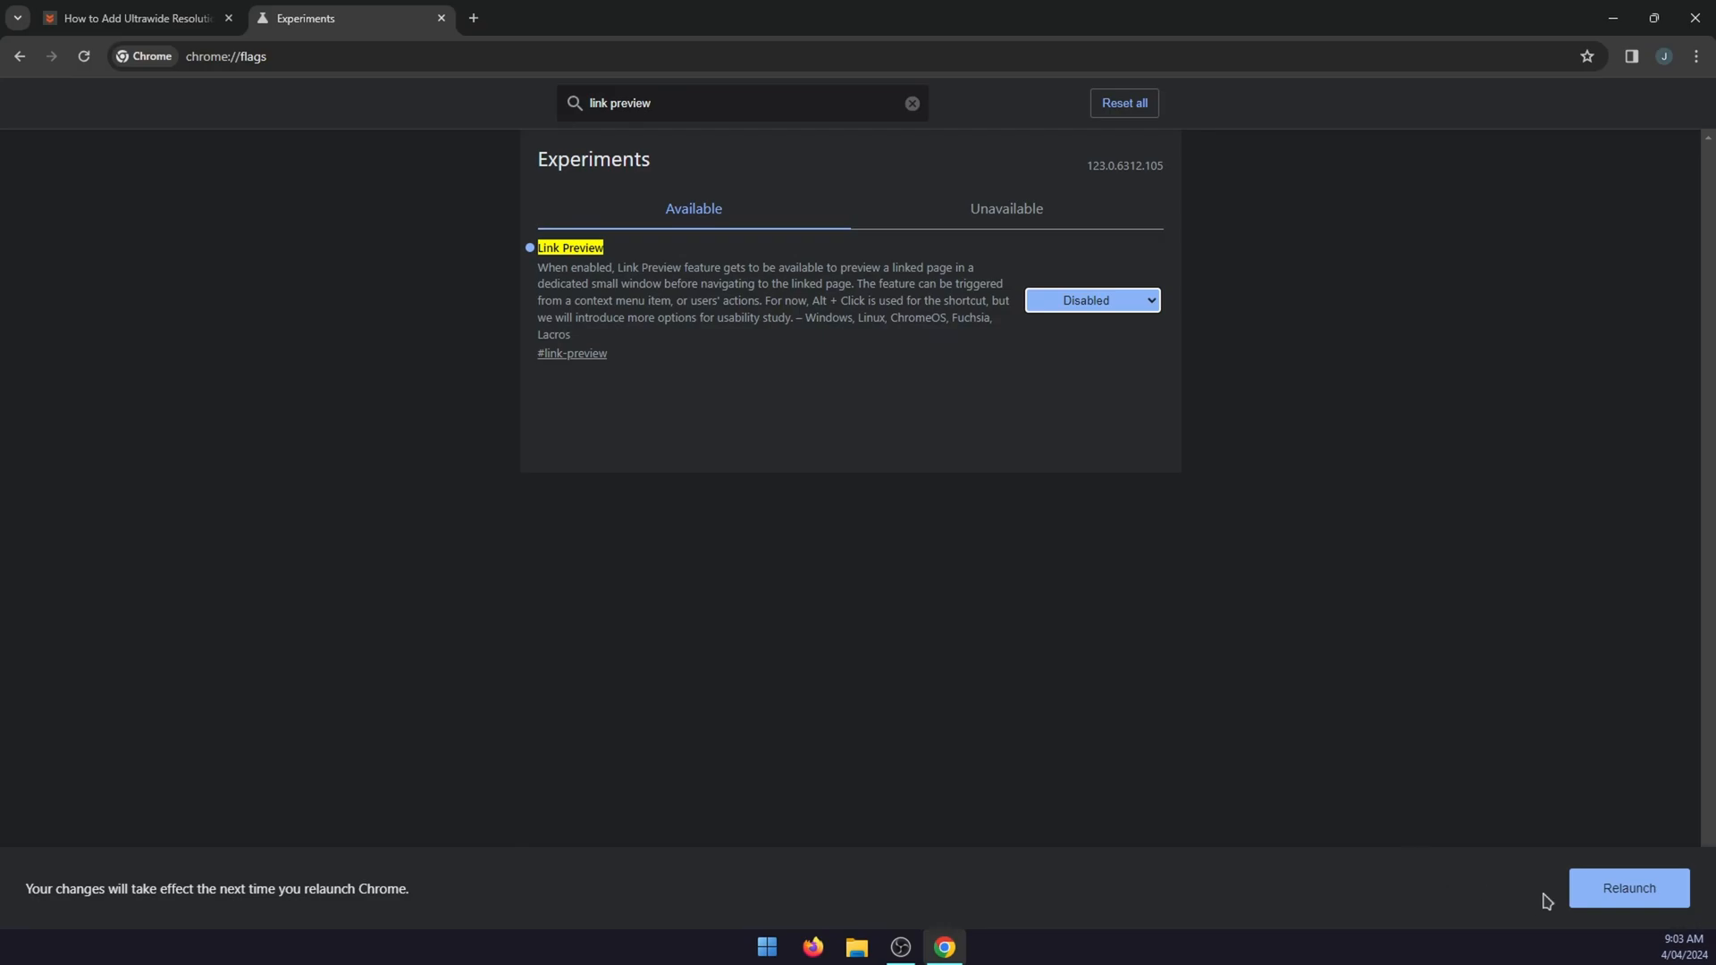
pyautogui.click(911, 103)
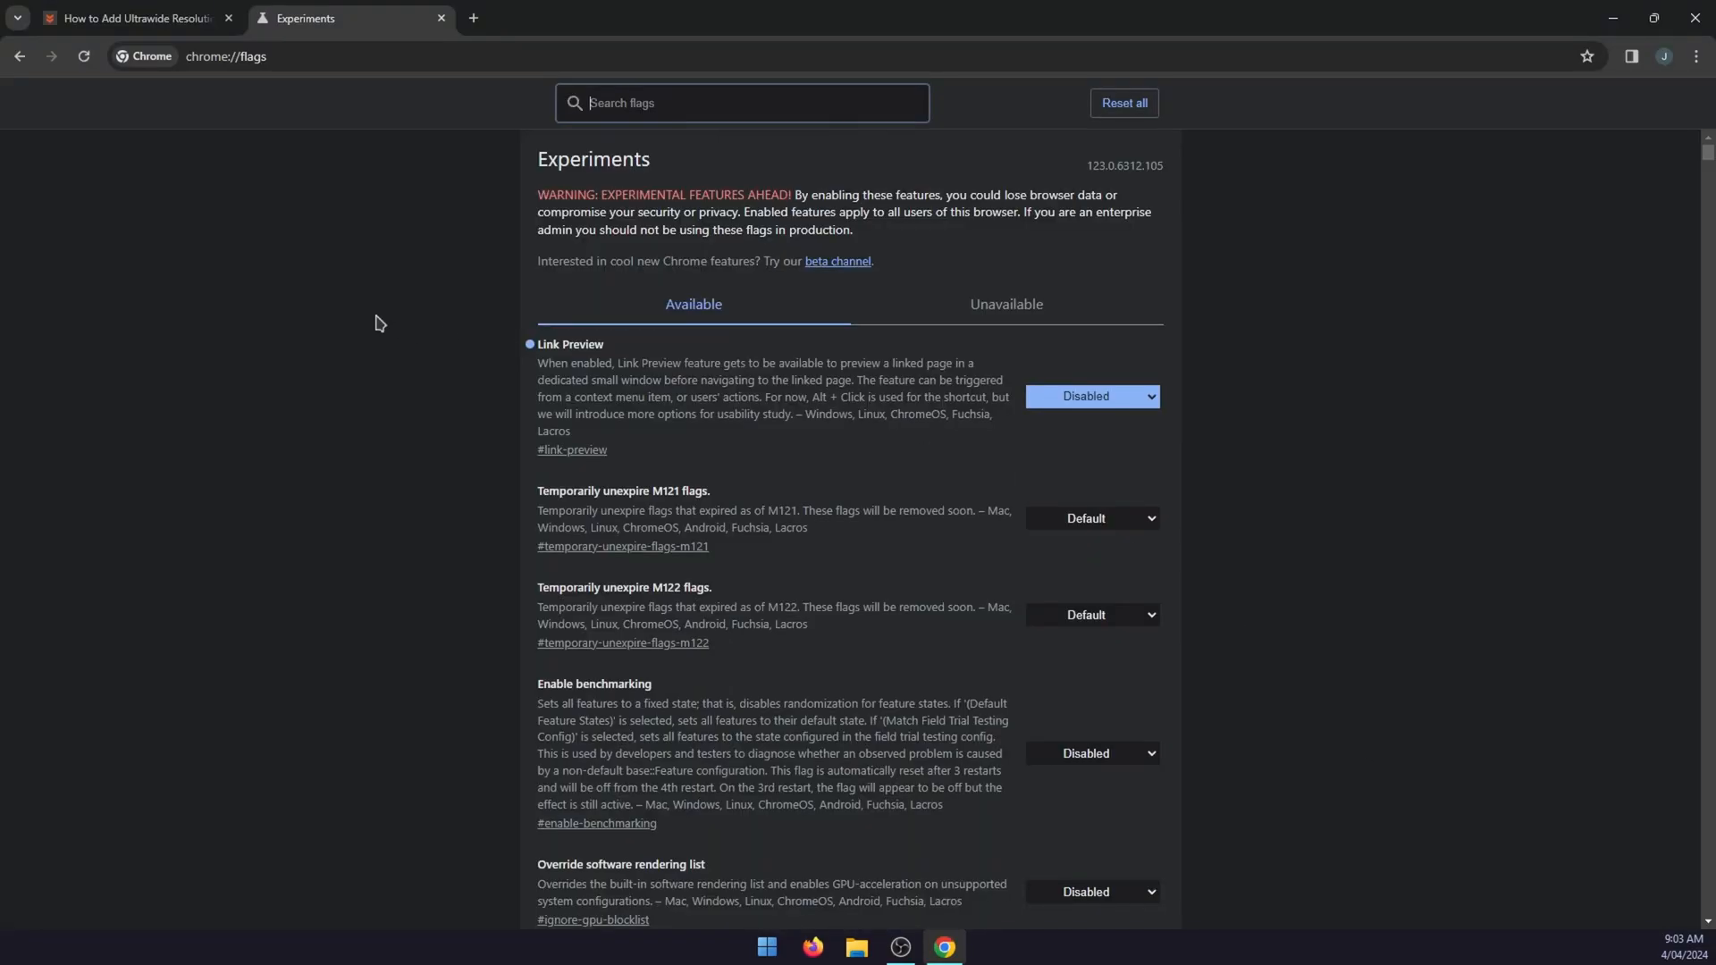
pyautogui.click(1090, 396)
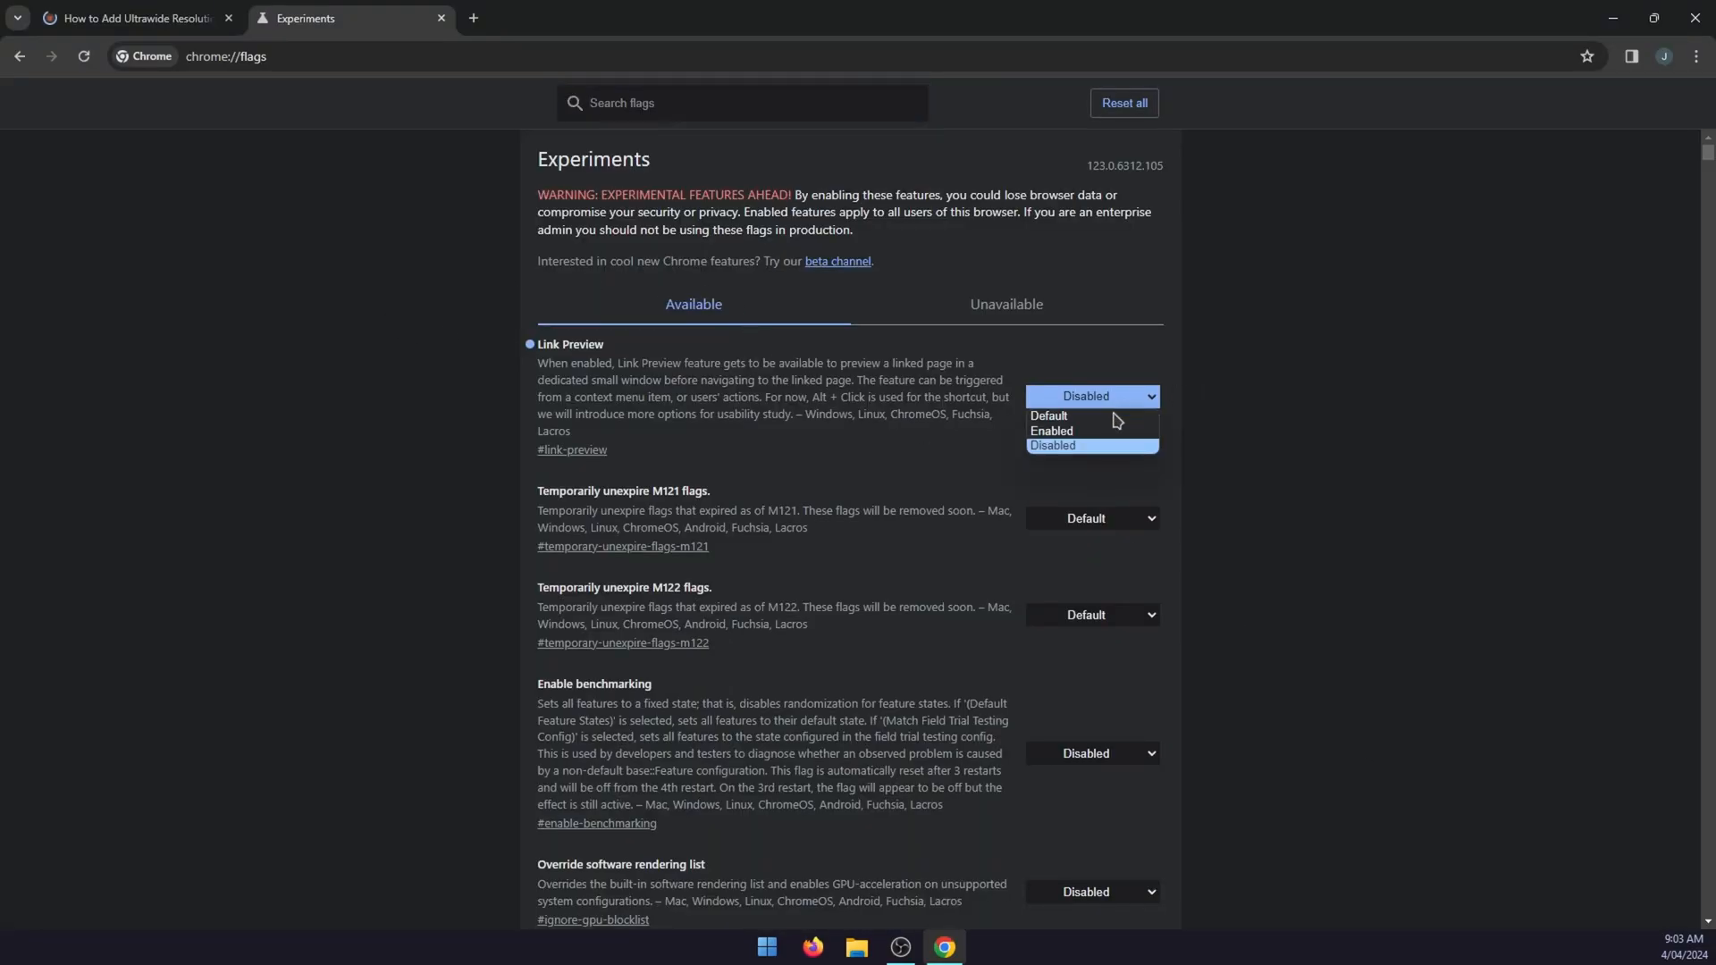
pyautogui.click(1051, 429)
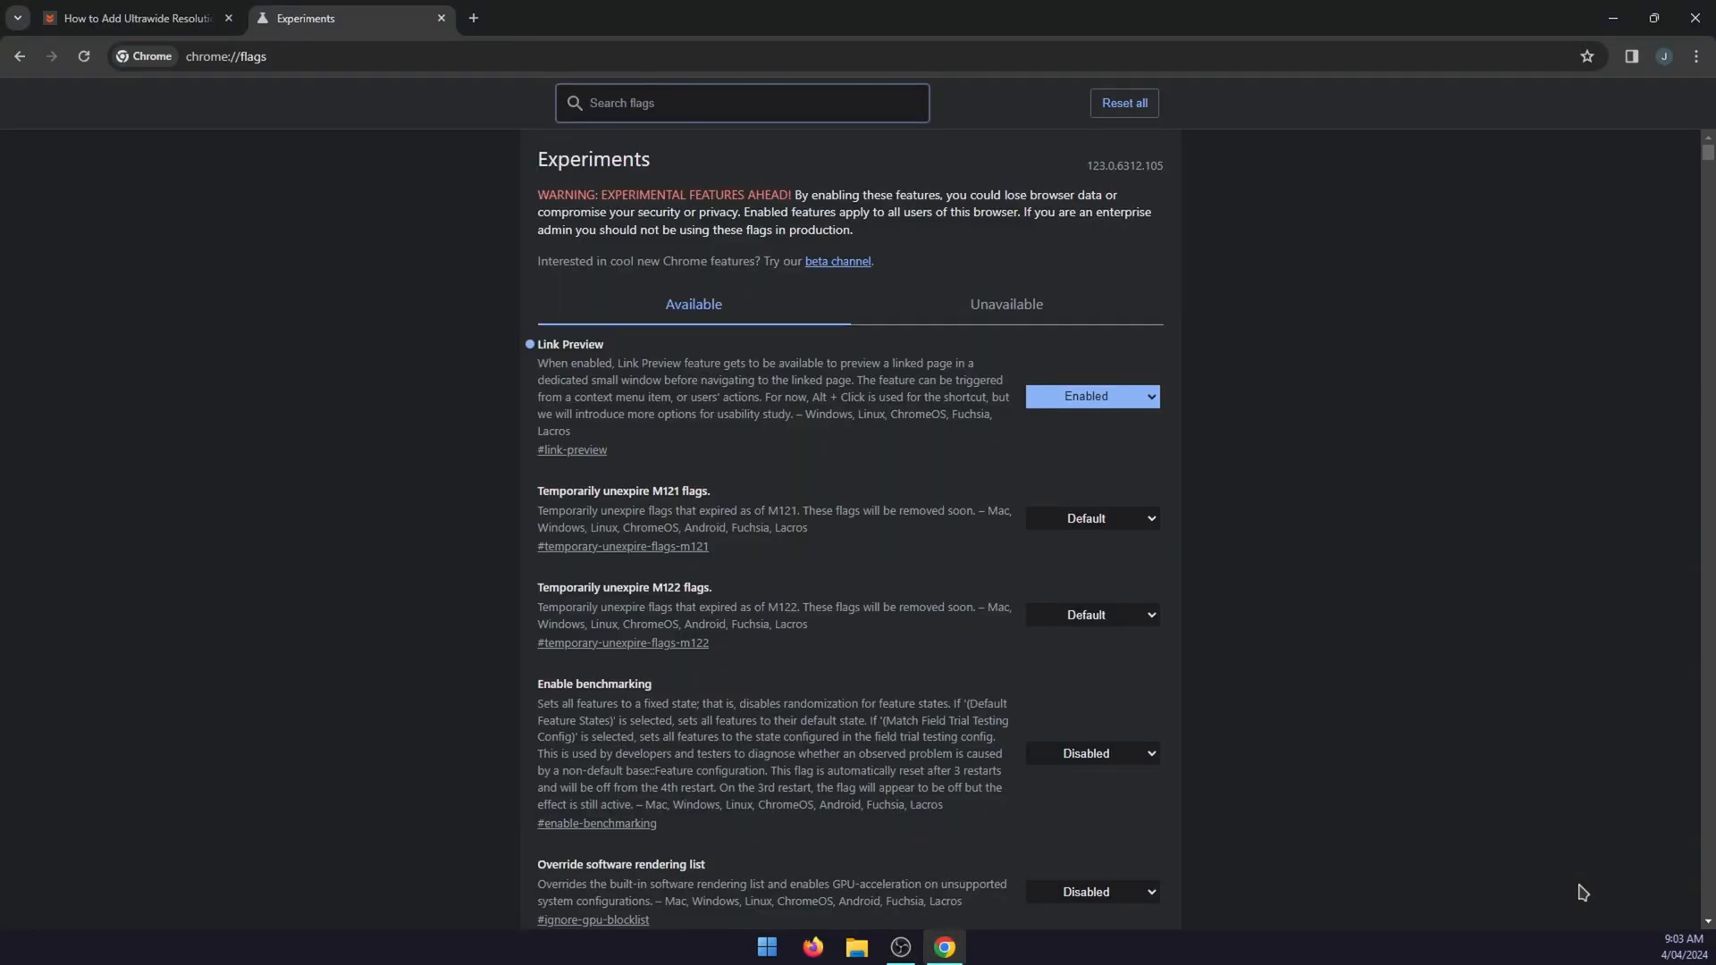
# On the article tab, show the Flawless Widescreen link's context menu with Preview link.
pyautogui.click(132, 18)
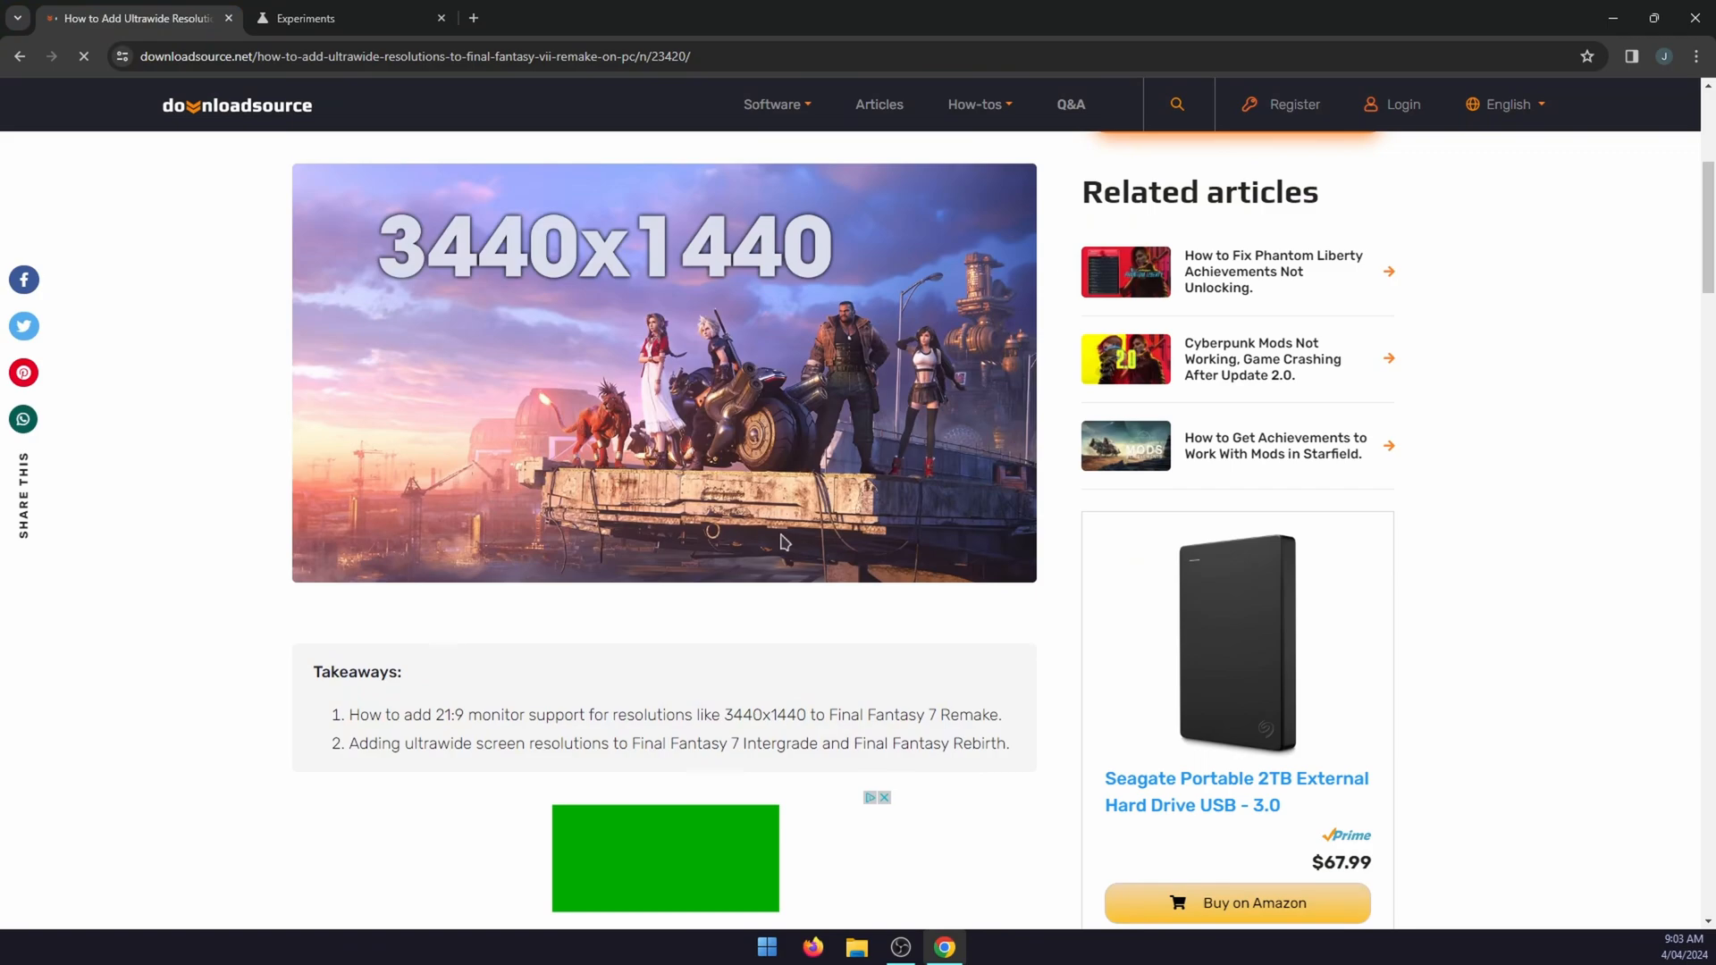
pyautogui.rightClick(544, 625)
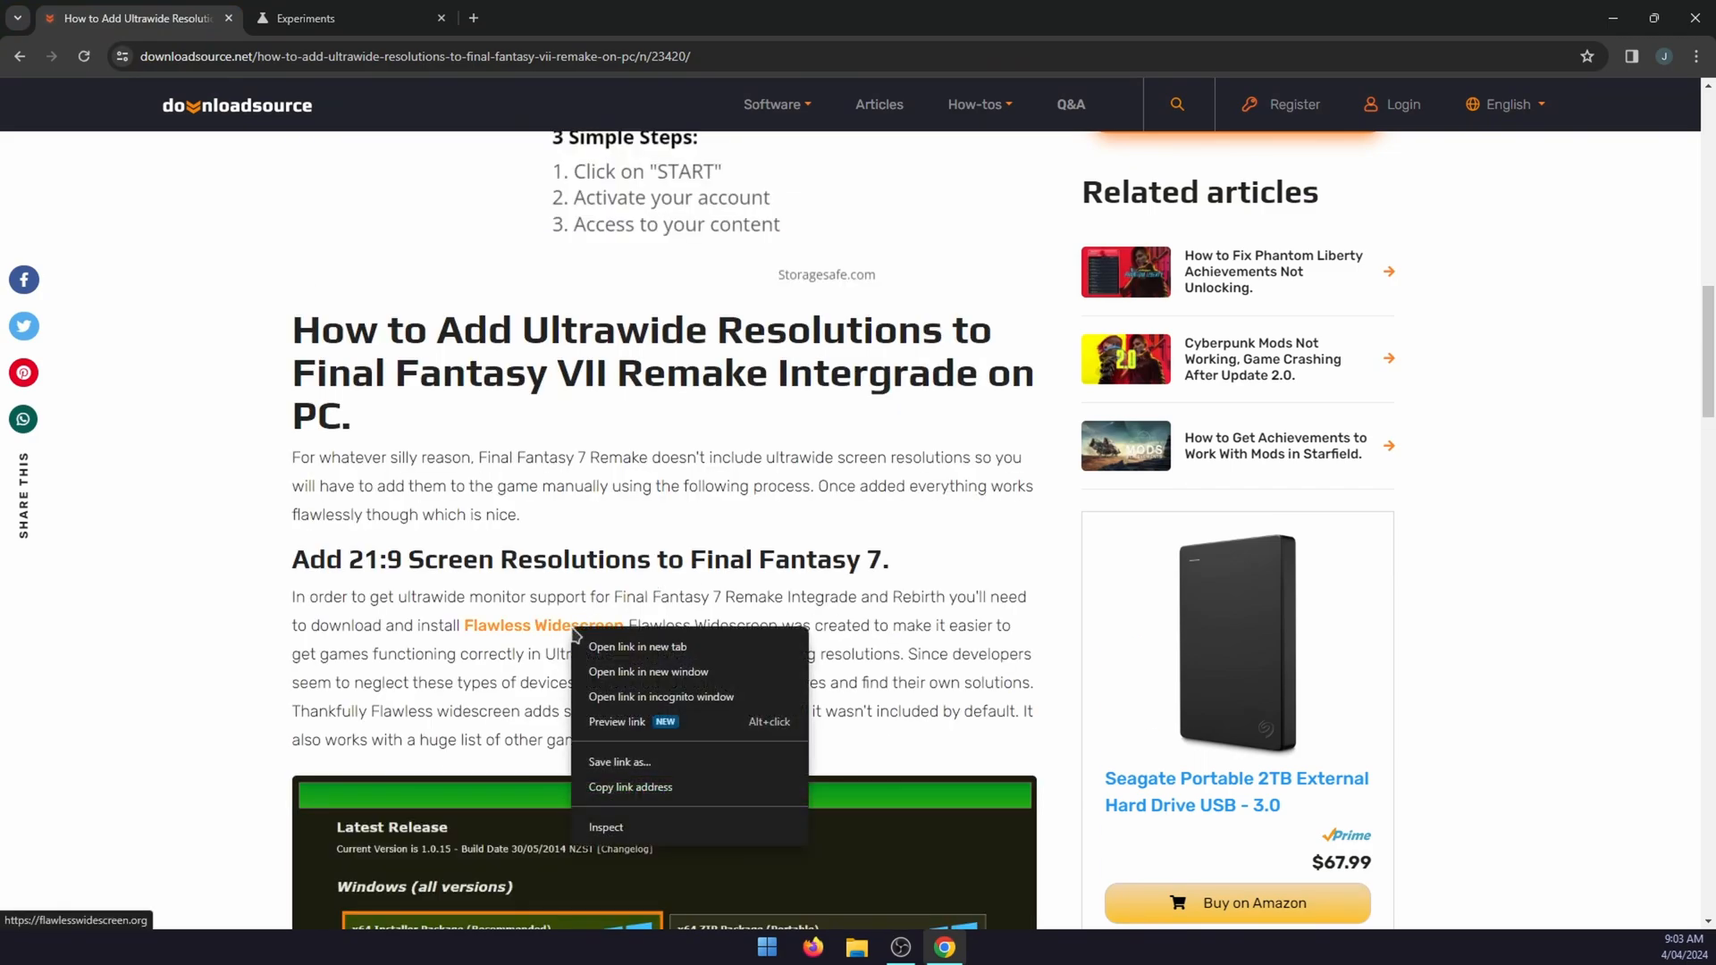
pyautogui.click(929, 678)
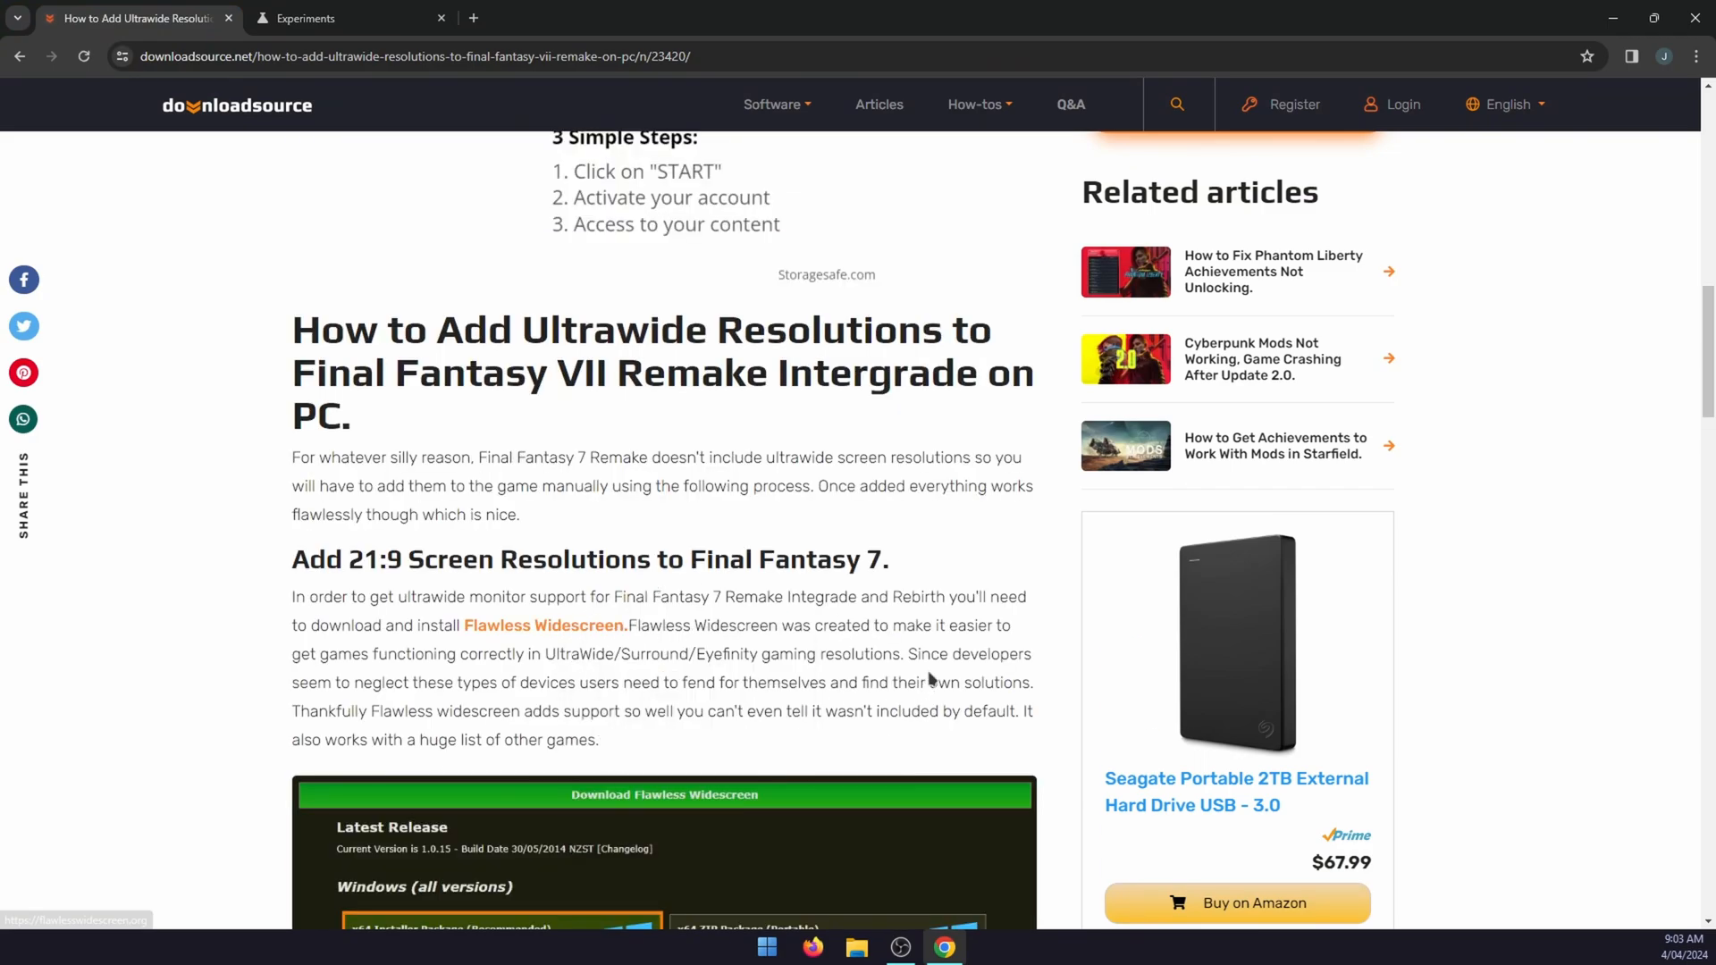
pyautogui.rightClick(544, 625)
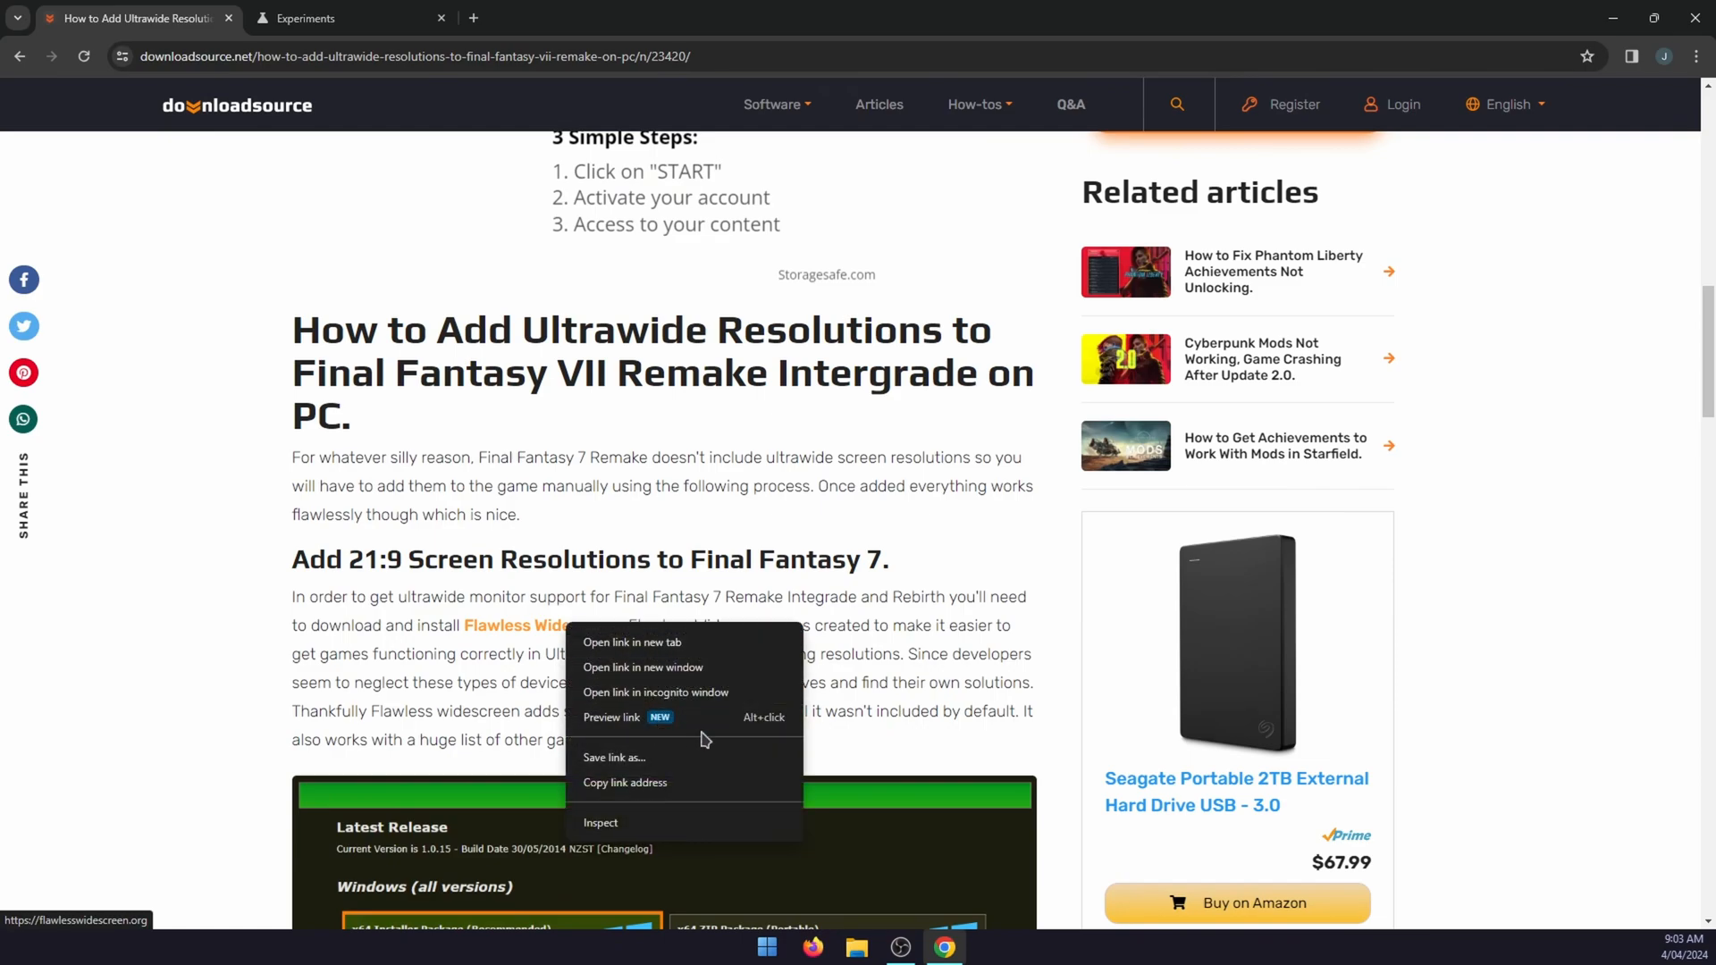
pyautogui.moveTo(716, 726)
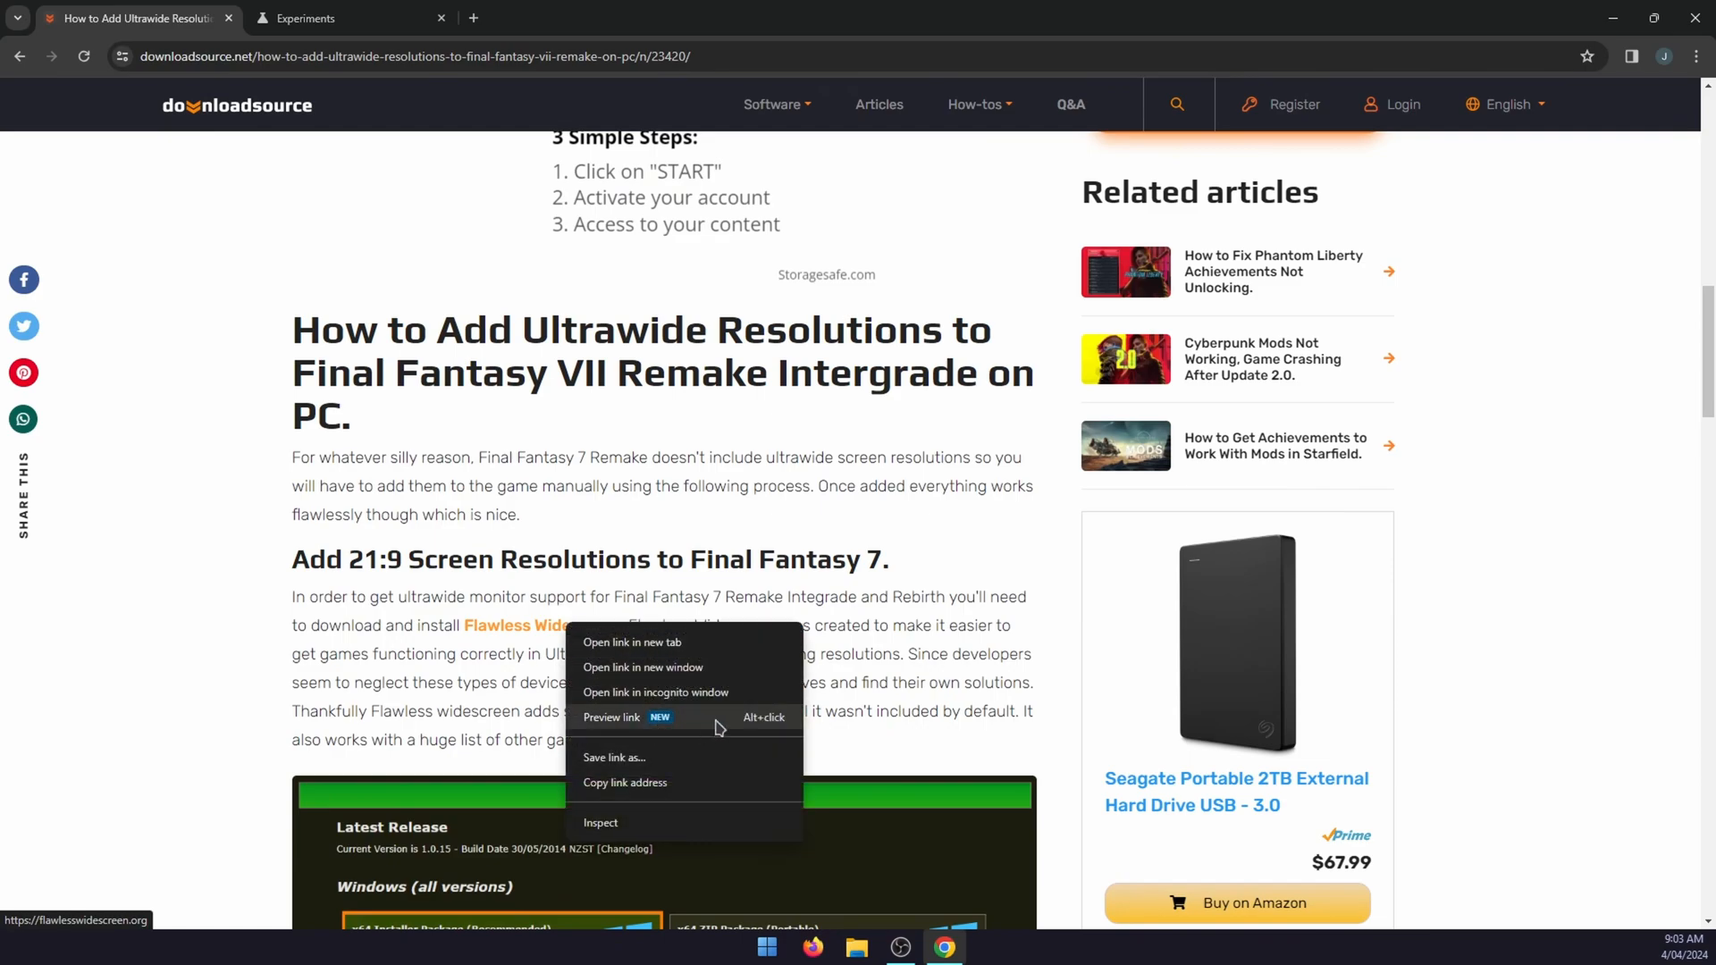